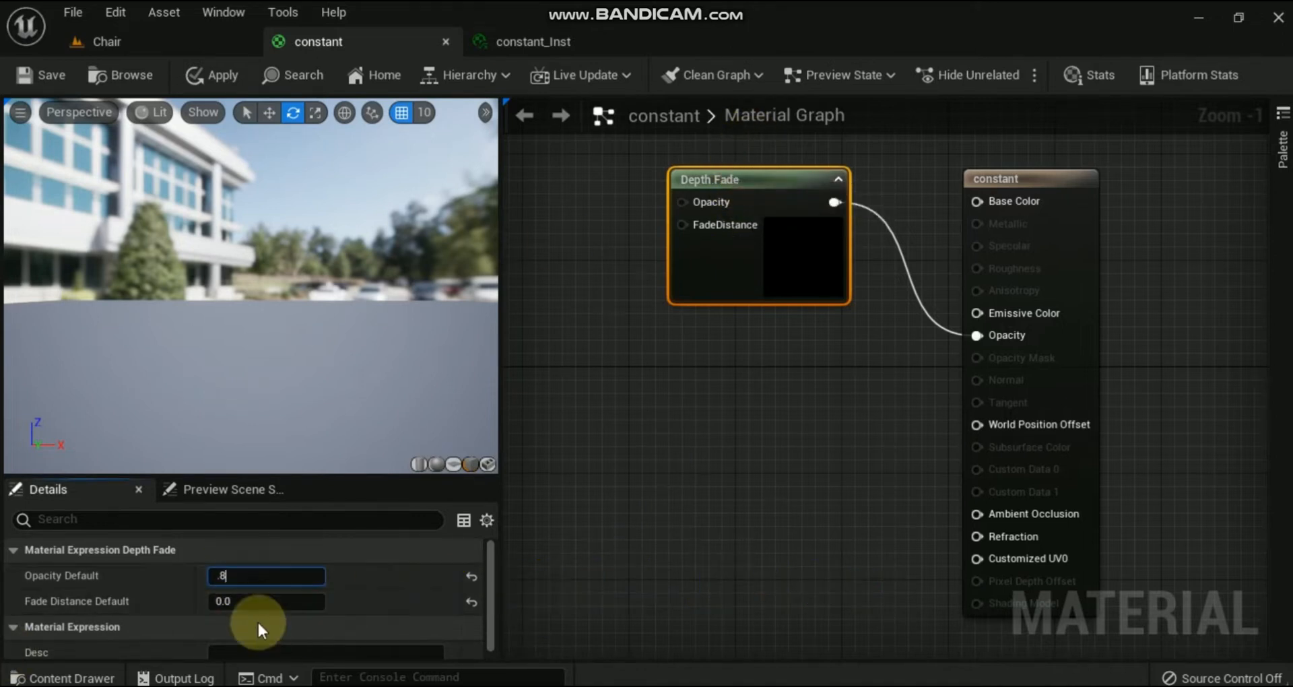
Set the Depth Fade fade distance default to 300 and view the translucent cube in the Chair level.
click(266, 601)
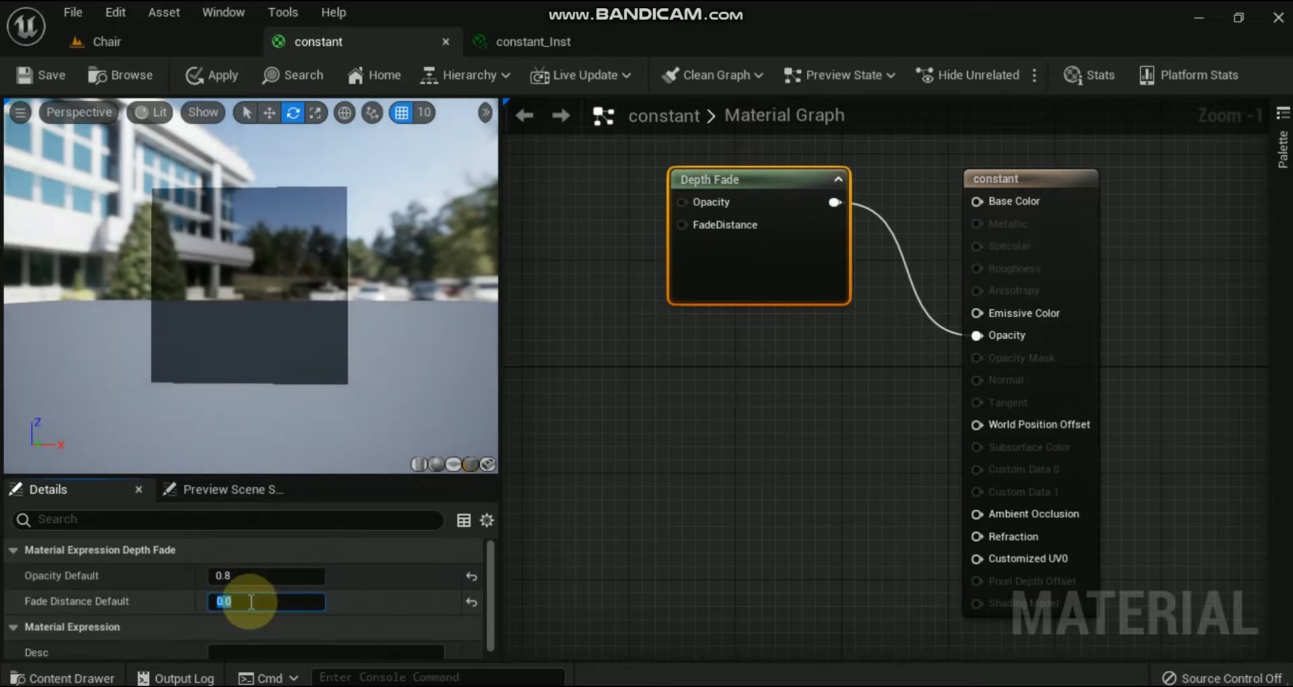
text(300.0)
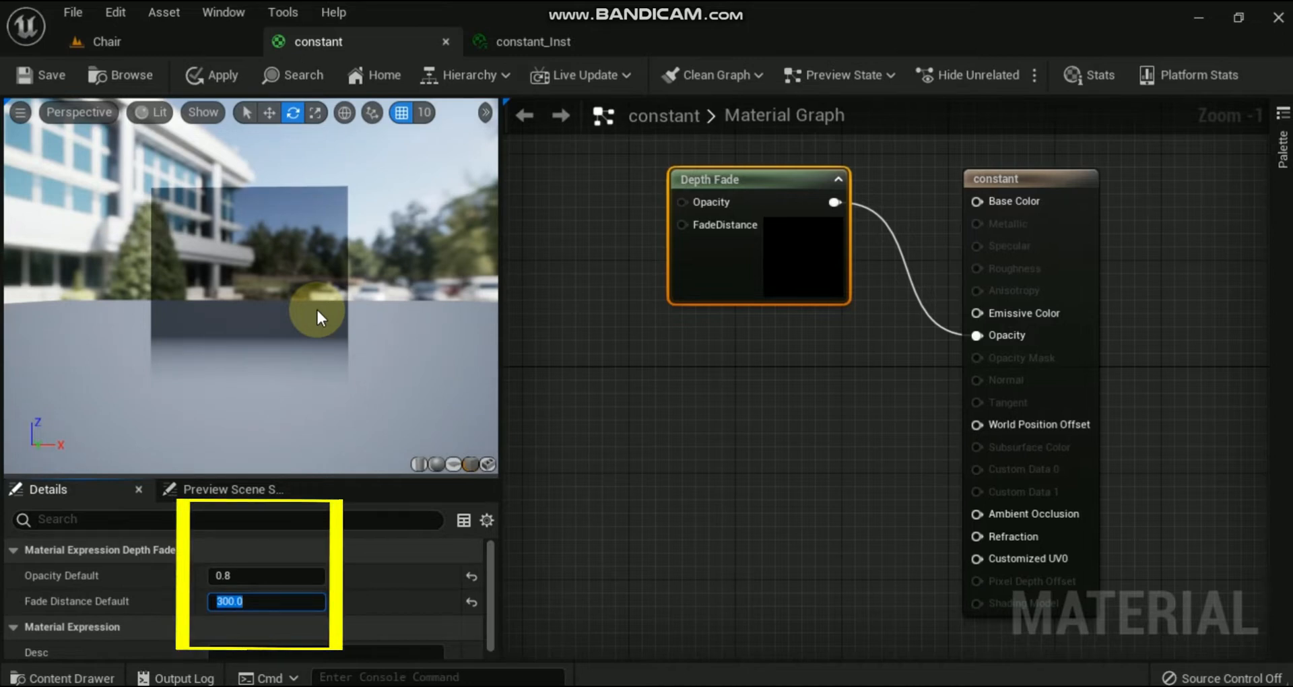
click(211, 76)
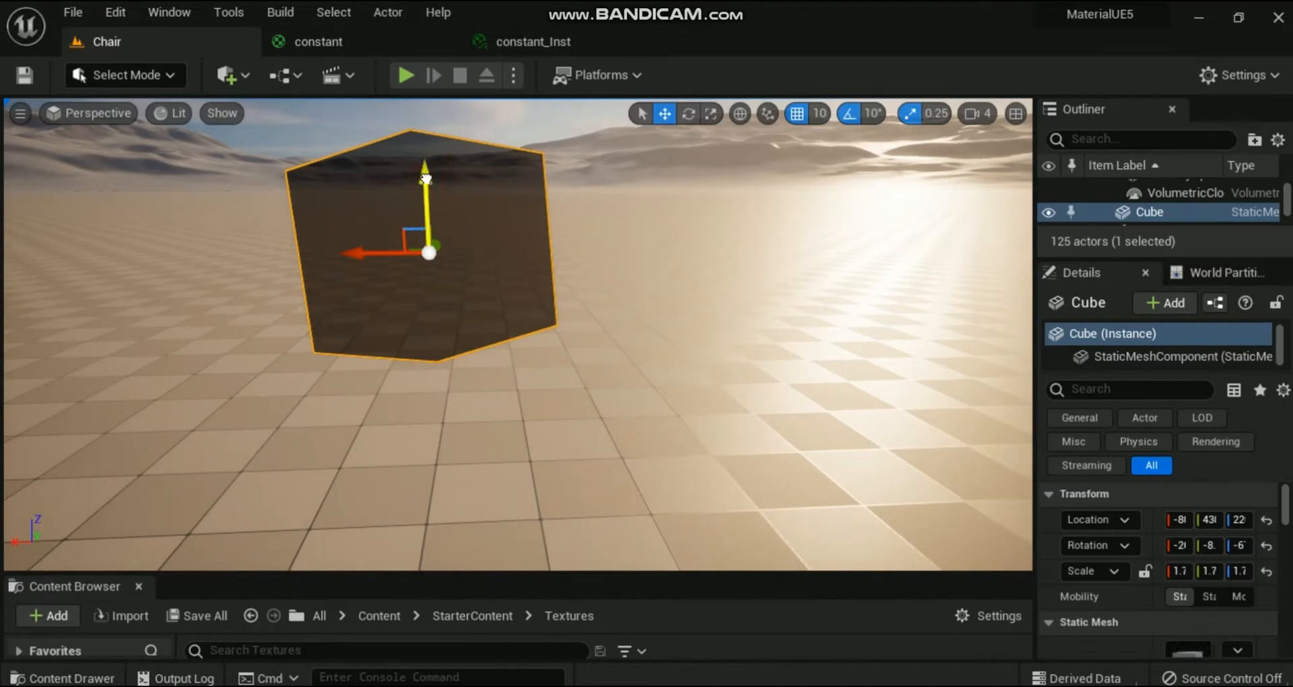
Lower the cube partly into the floor, save the constant material, and check the cube's Depth Fade in the level.
drag(427, 182, 435, 288)
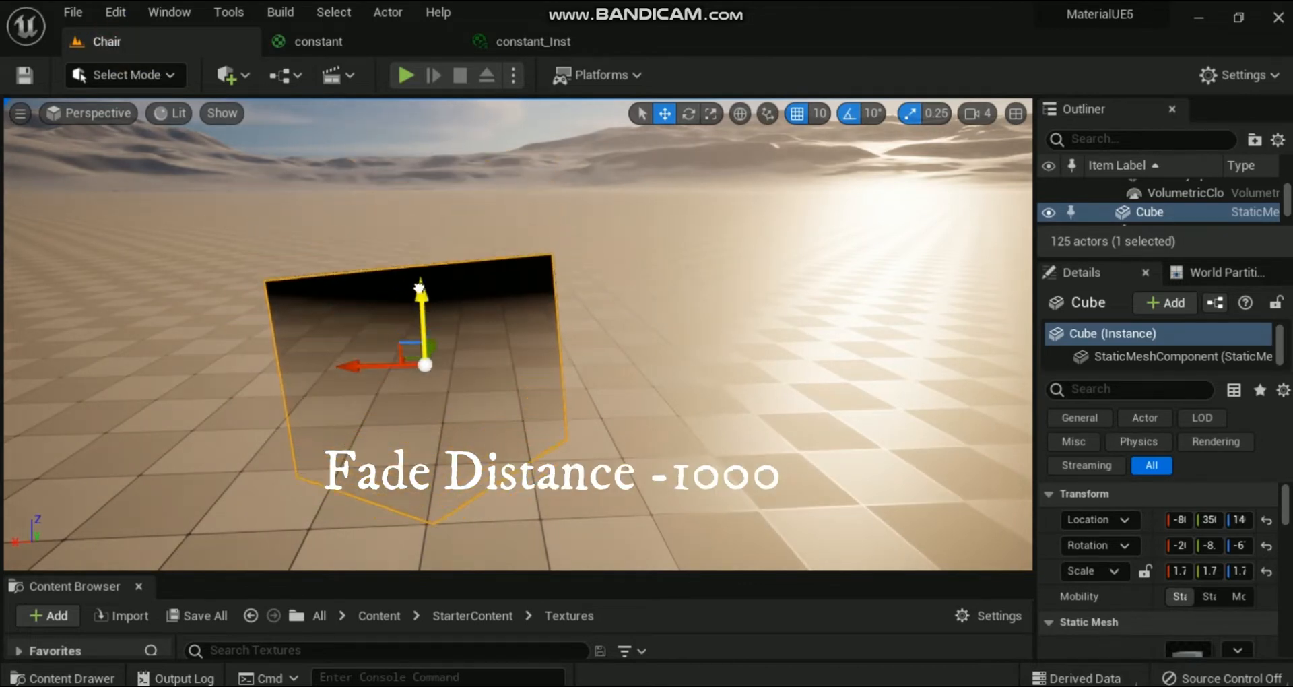
click(318, 42)
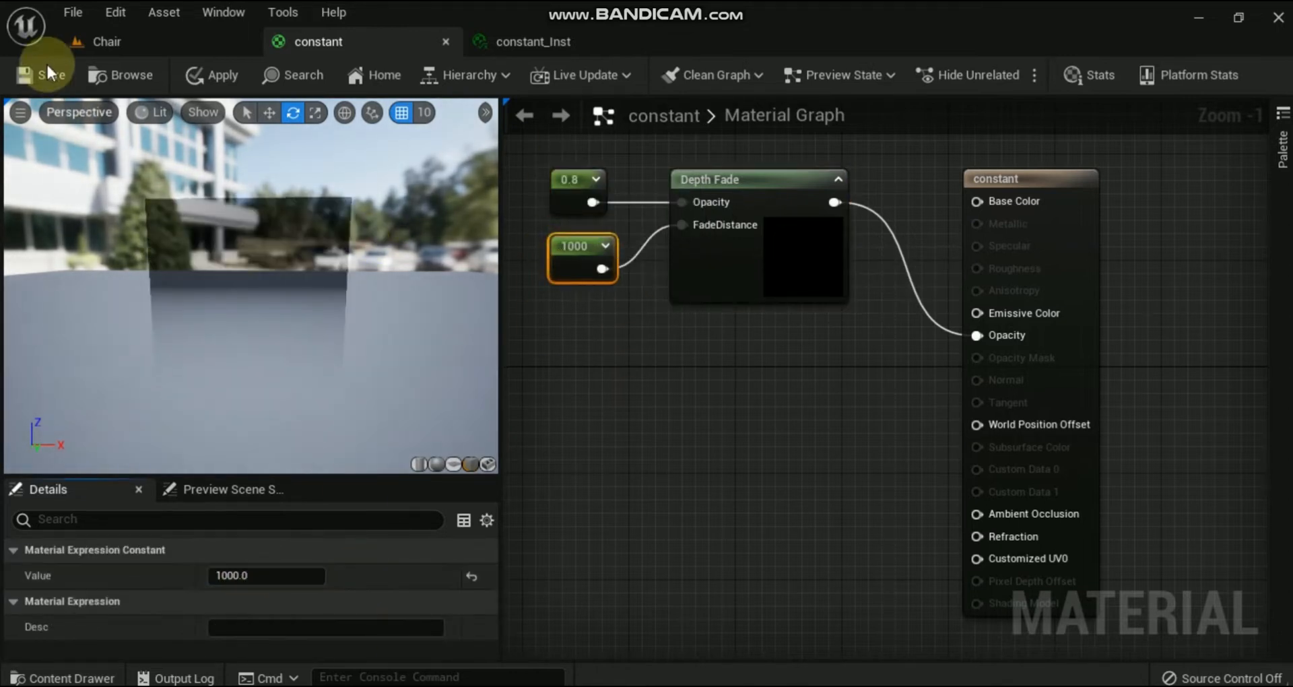
click(41, 76)
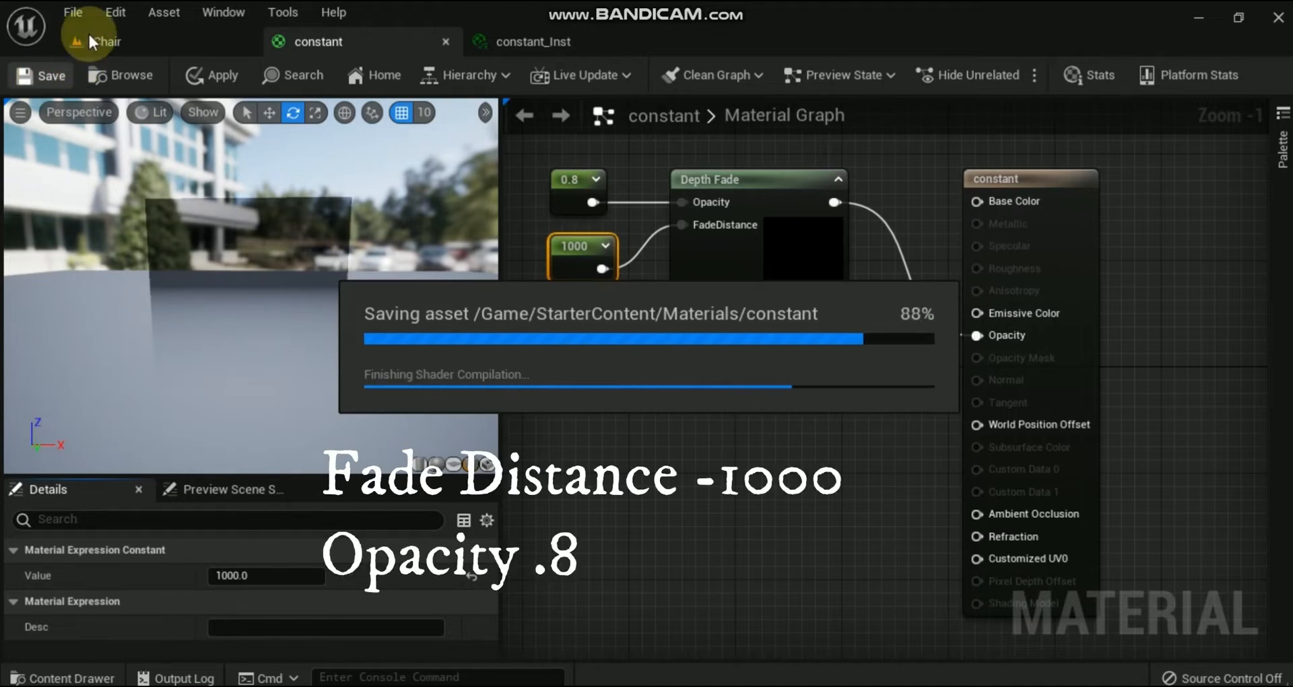
click(105, 42)
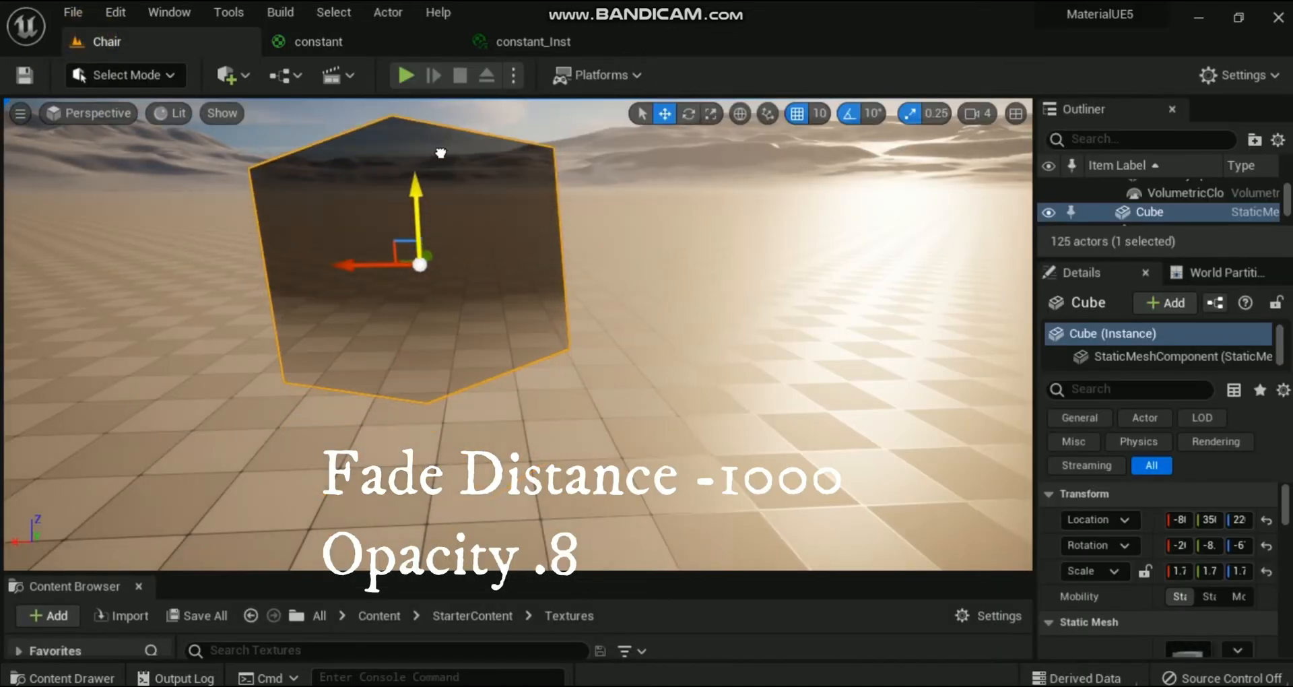
click(315, 42)
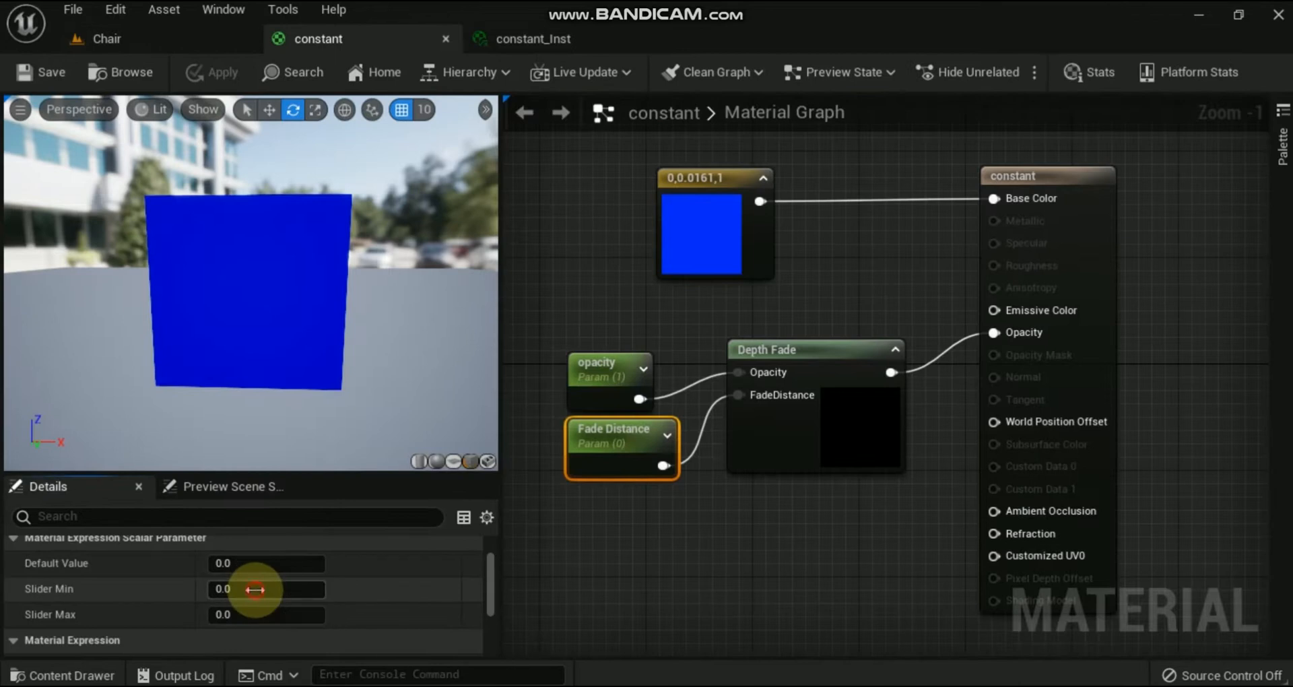
Set the Fade Distance to 50 and apply the blue-green Depth Fade lerp to the sphere.
text(50)
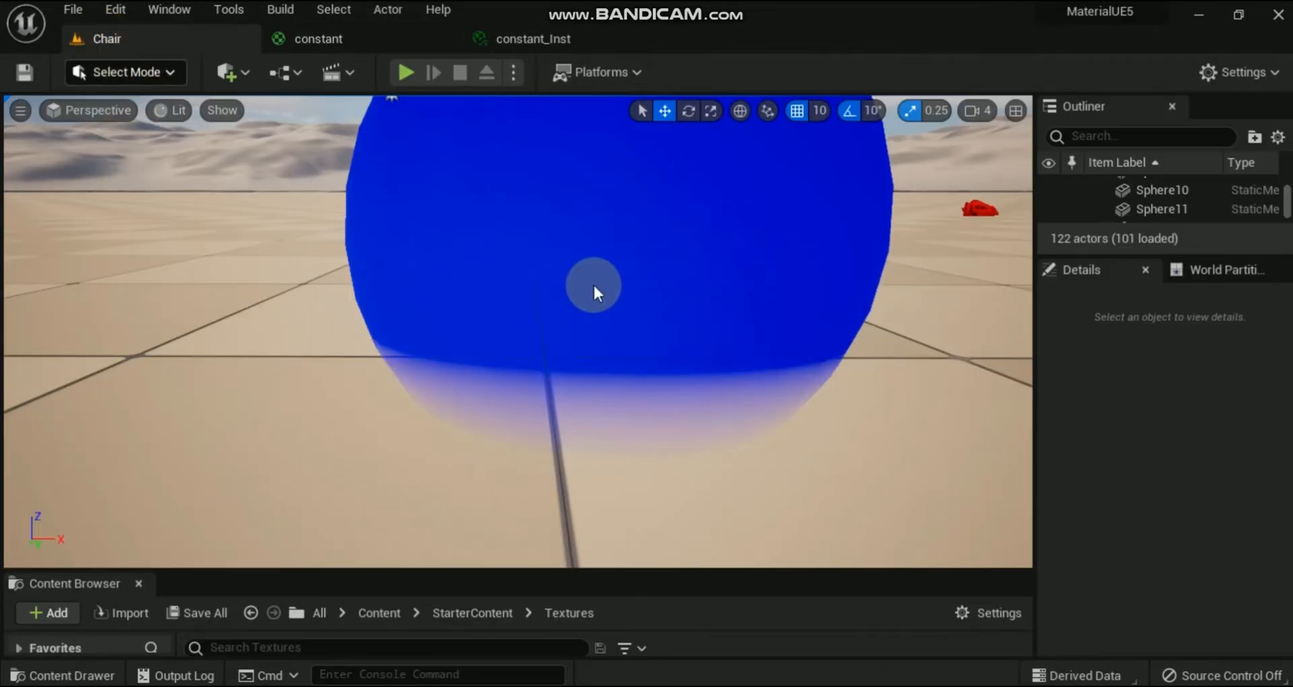
click(593, 291)
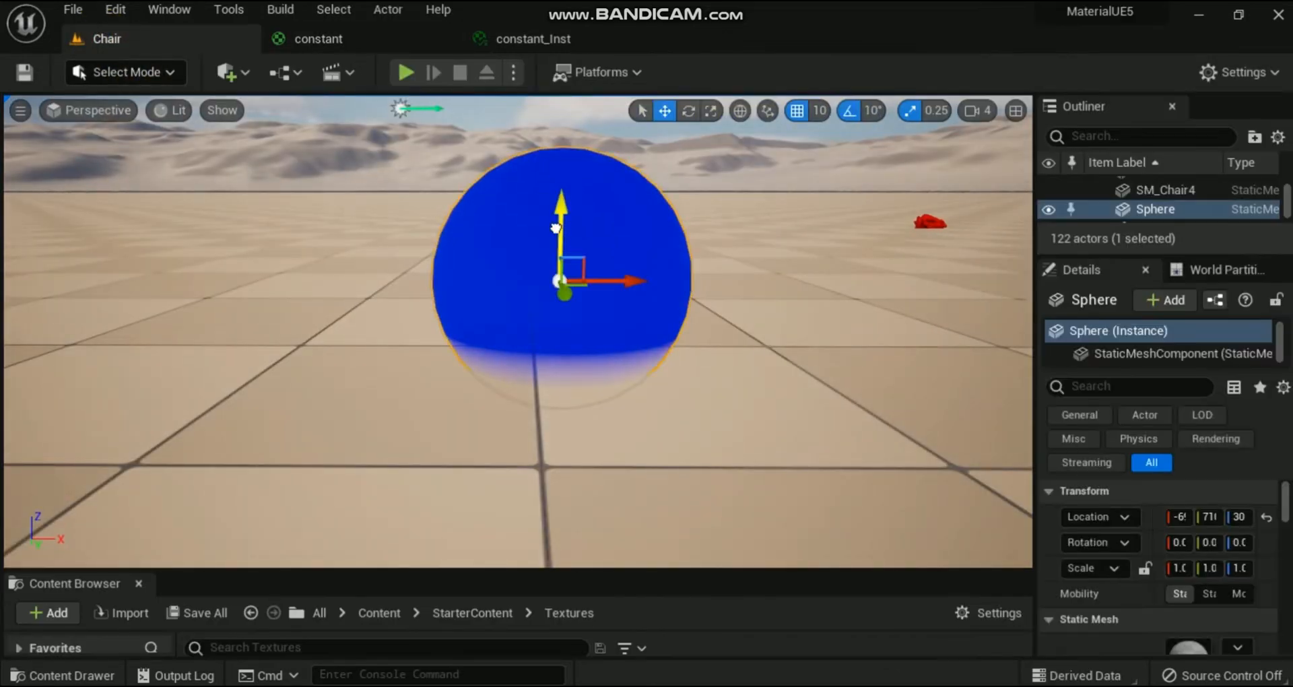
click(318, 39)
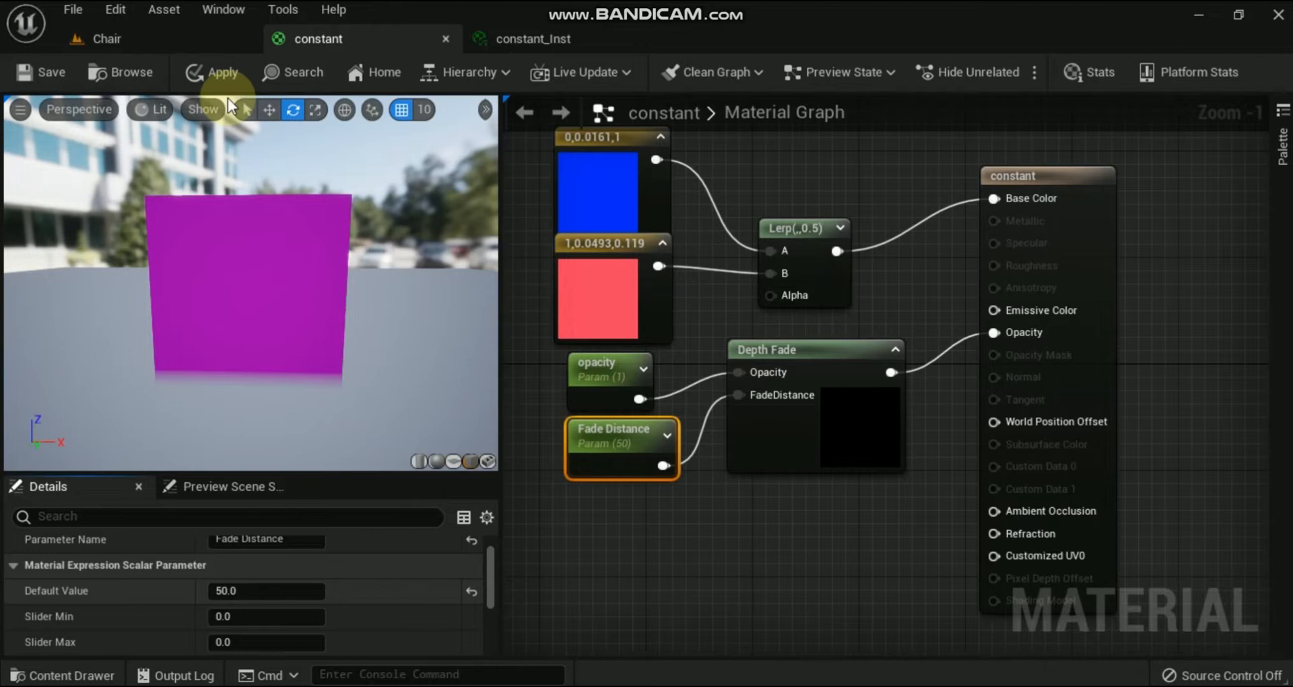
click(101, 39)
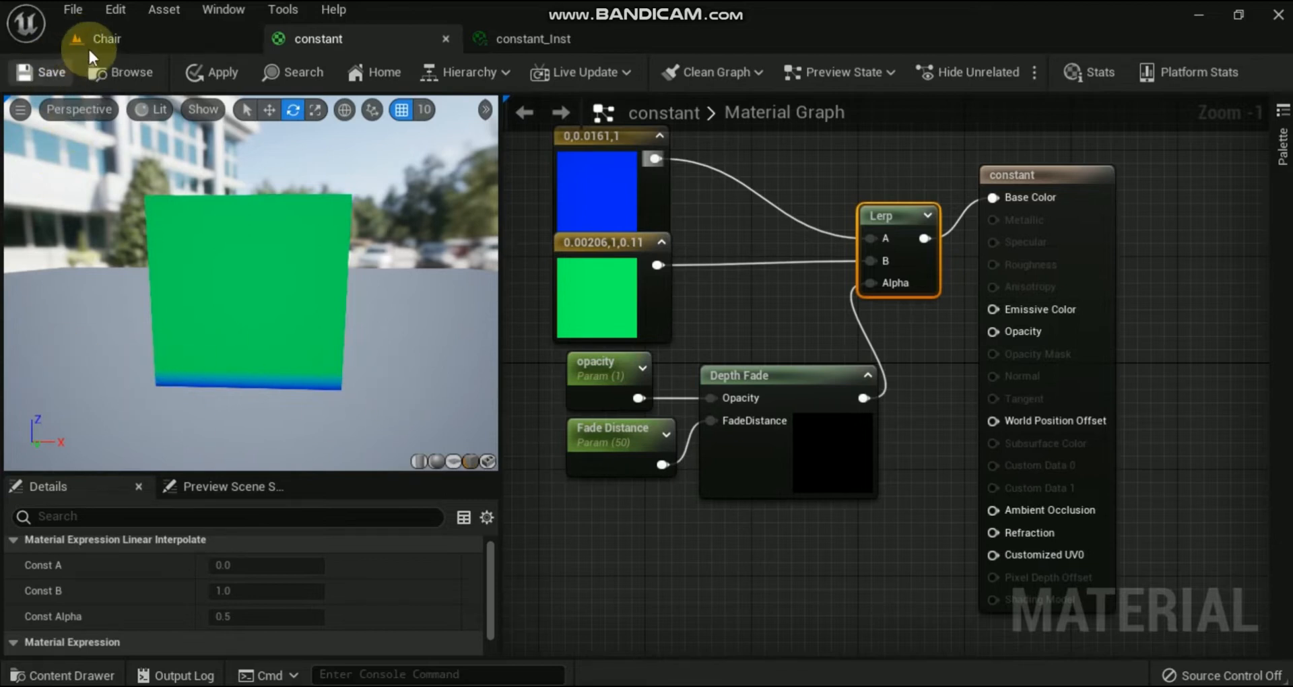
Sink the sphere into the floor and raise it again to inspect the green rim.
click(105, 39)
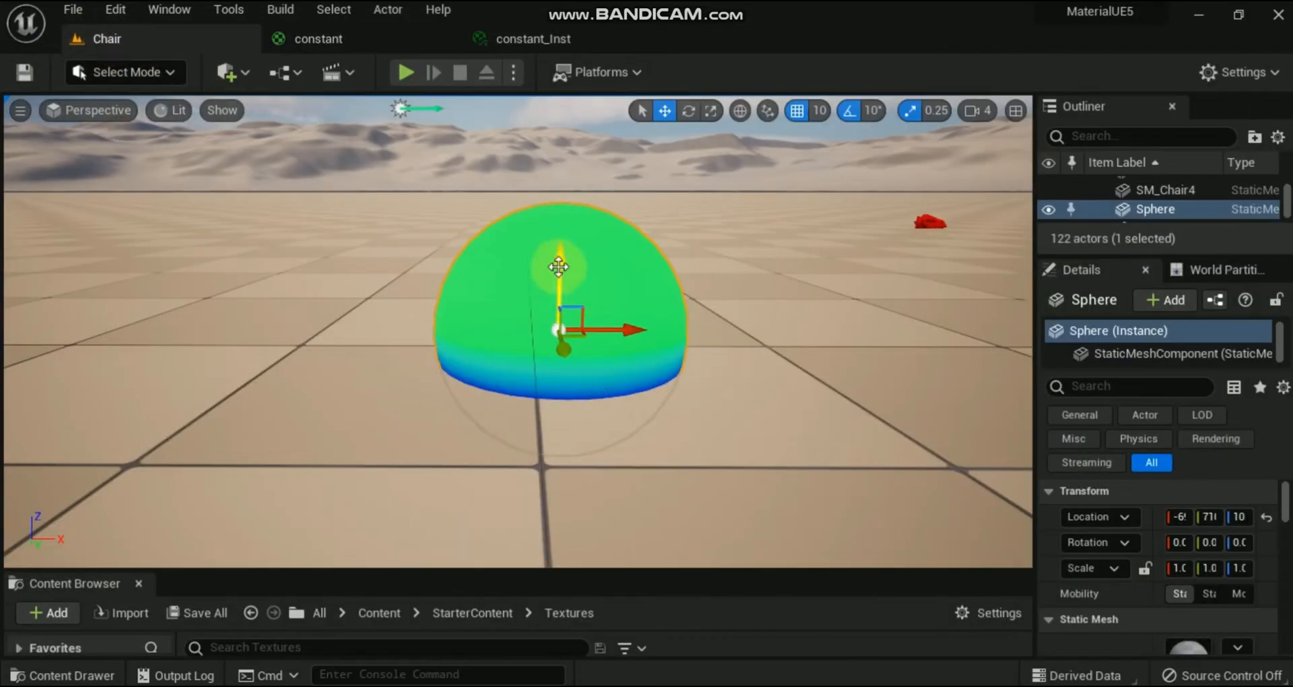
drag(559, 266, 563, 225)
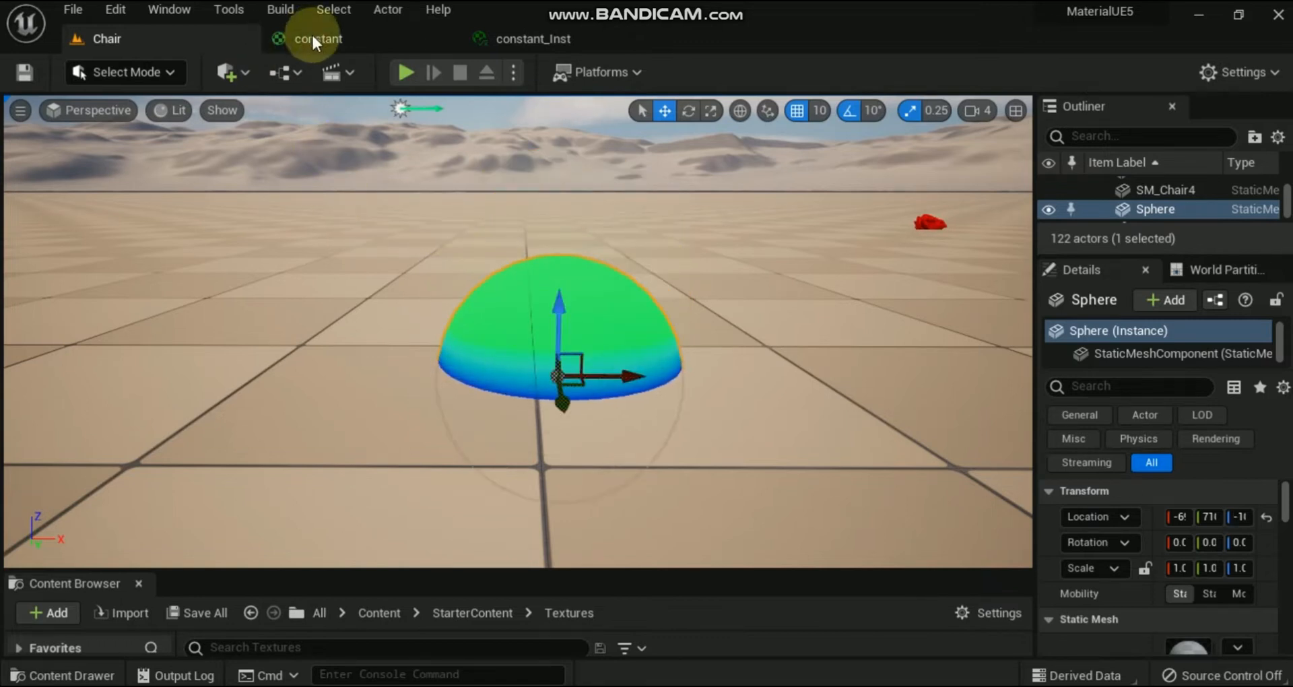
click(318, 39)
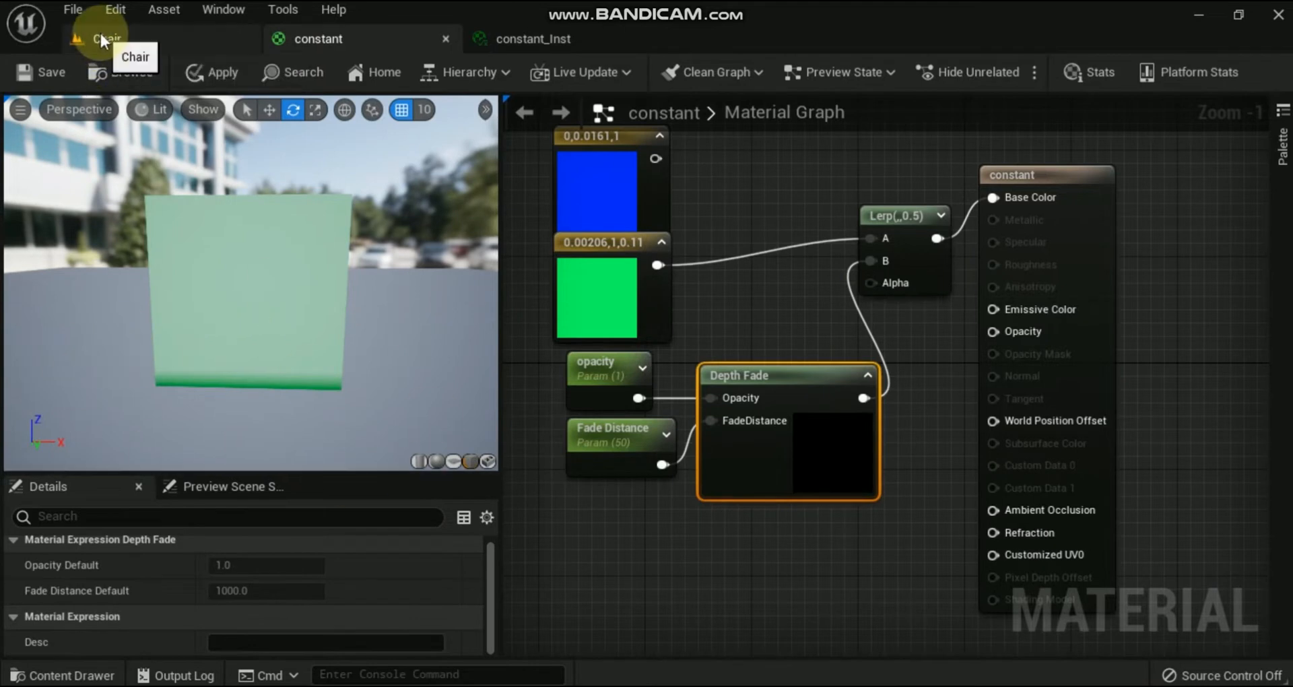
click(105, 39)
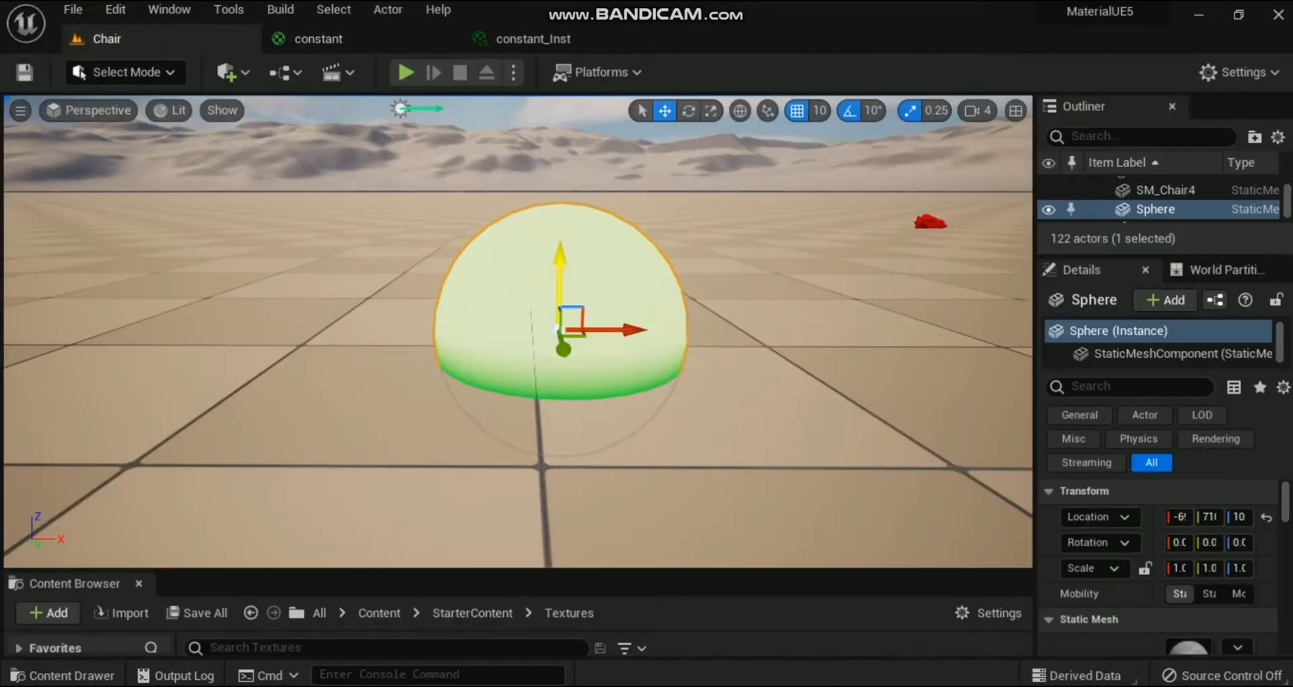
drag(560, 273, 561, 314)
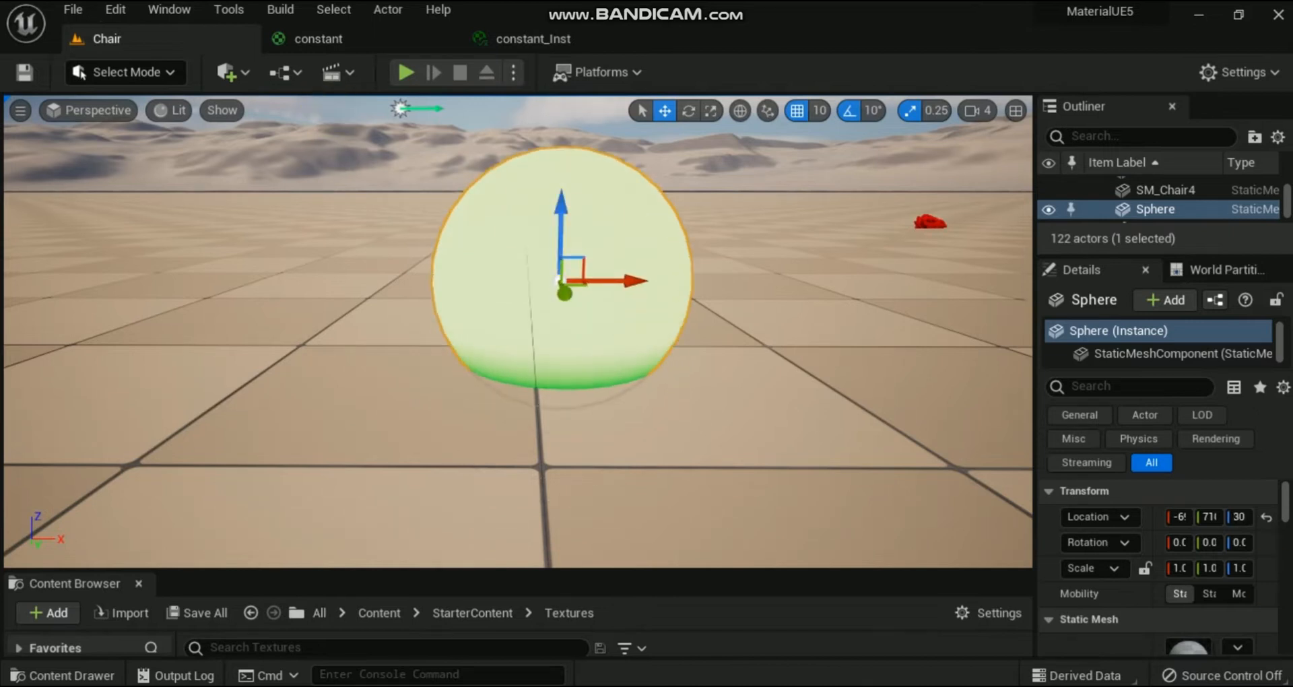
Subtract a 300 constant from Pixel Depth as the lerp alpha, save, and view the blue sphere in the level.
click(520, 38)
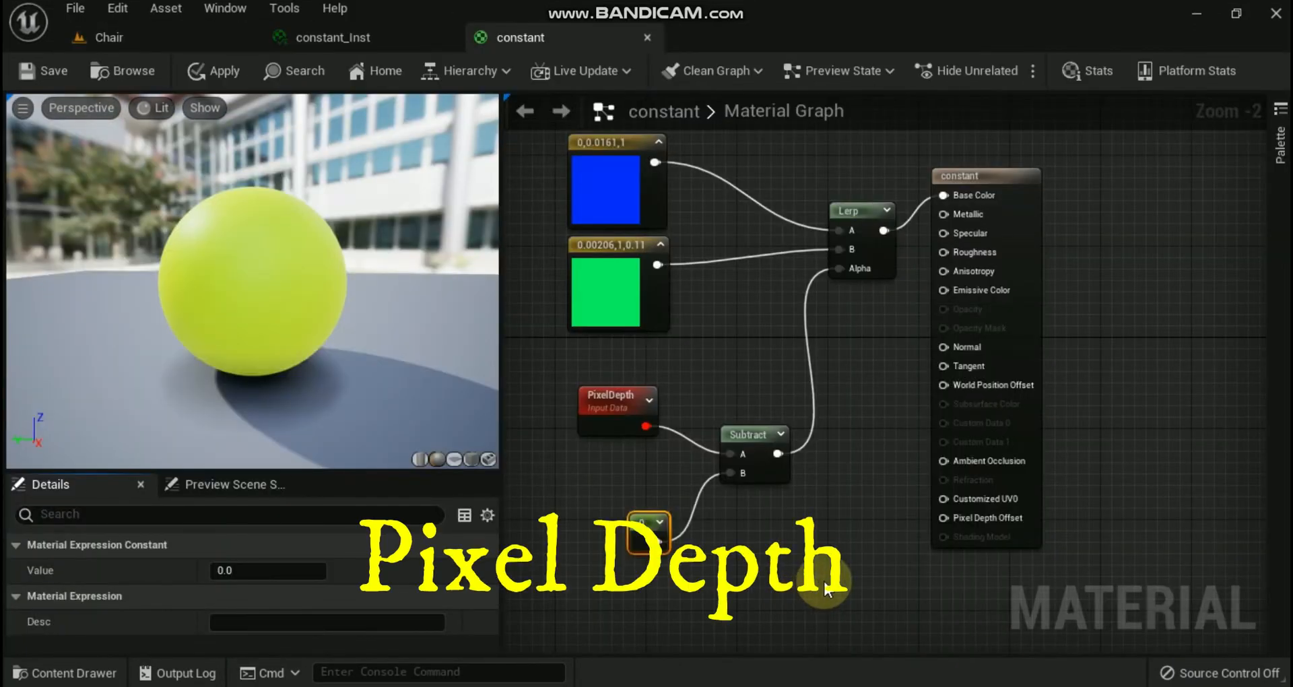
scroll(down, 3)
text(200)
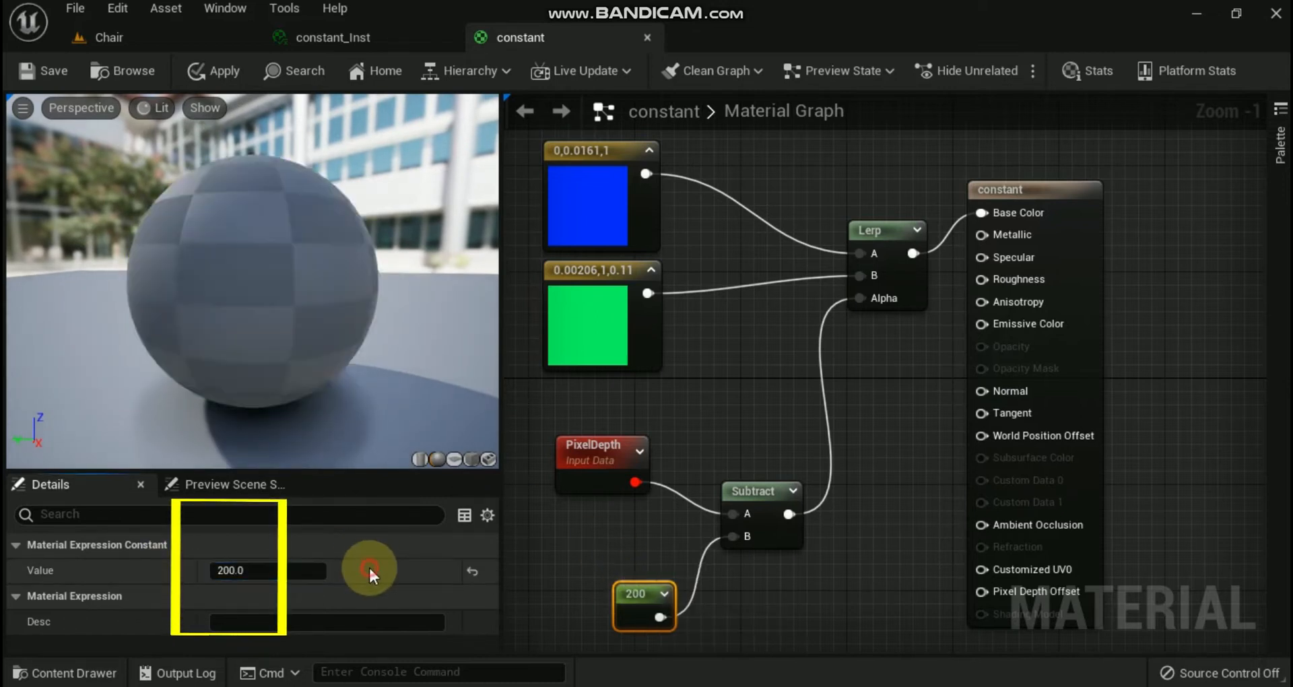
click(369, 569)
text(300)
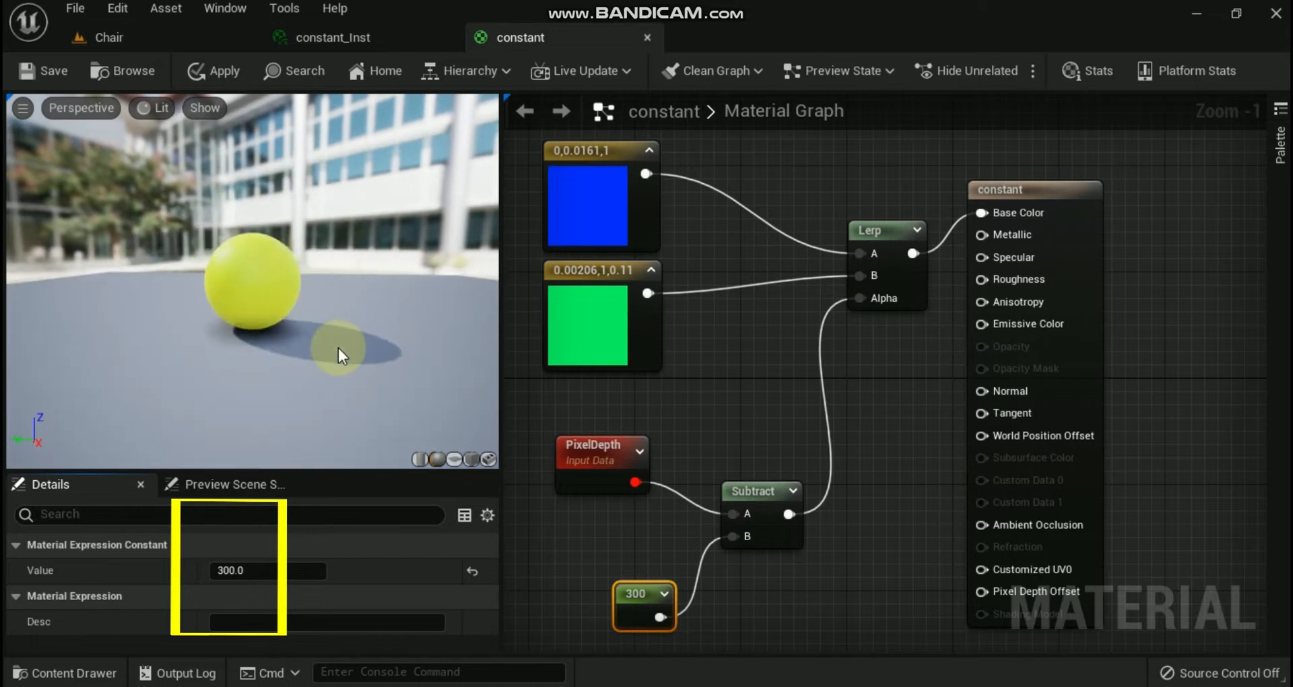
click(42, 71)
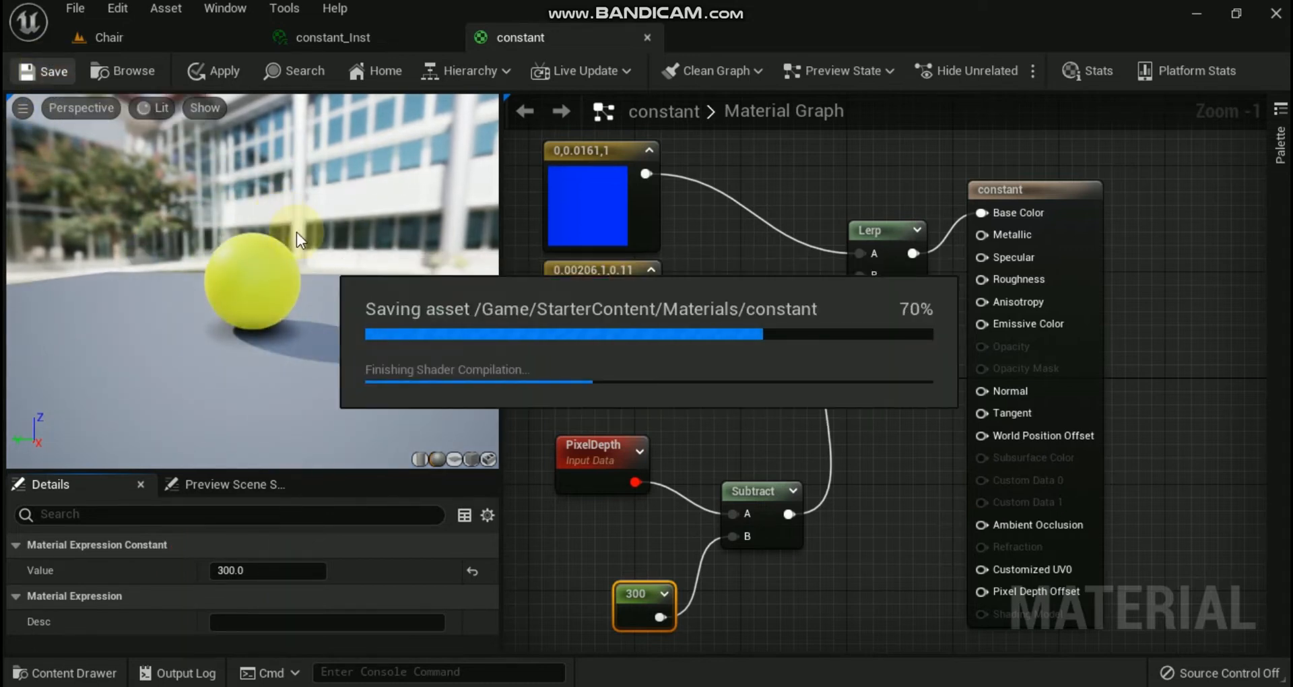
click(108, 38)
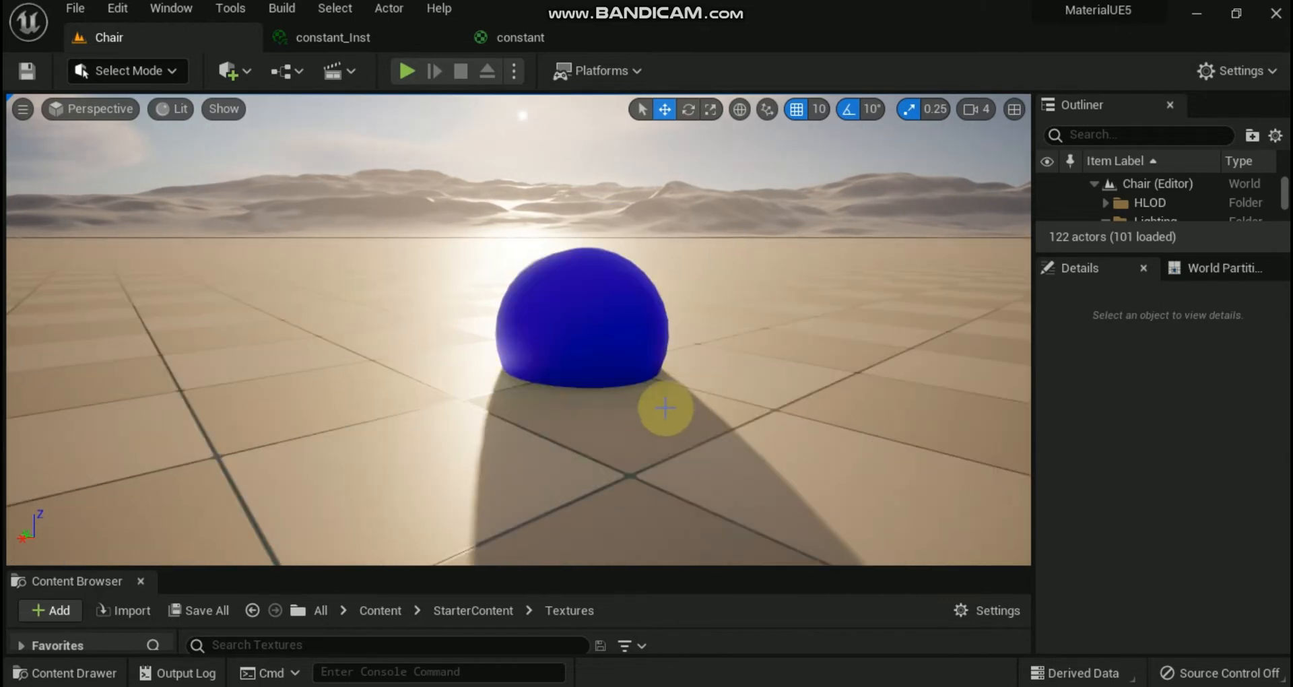
click(520, 38)
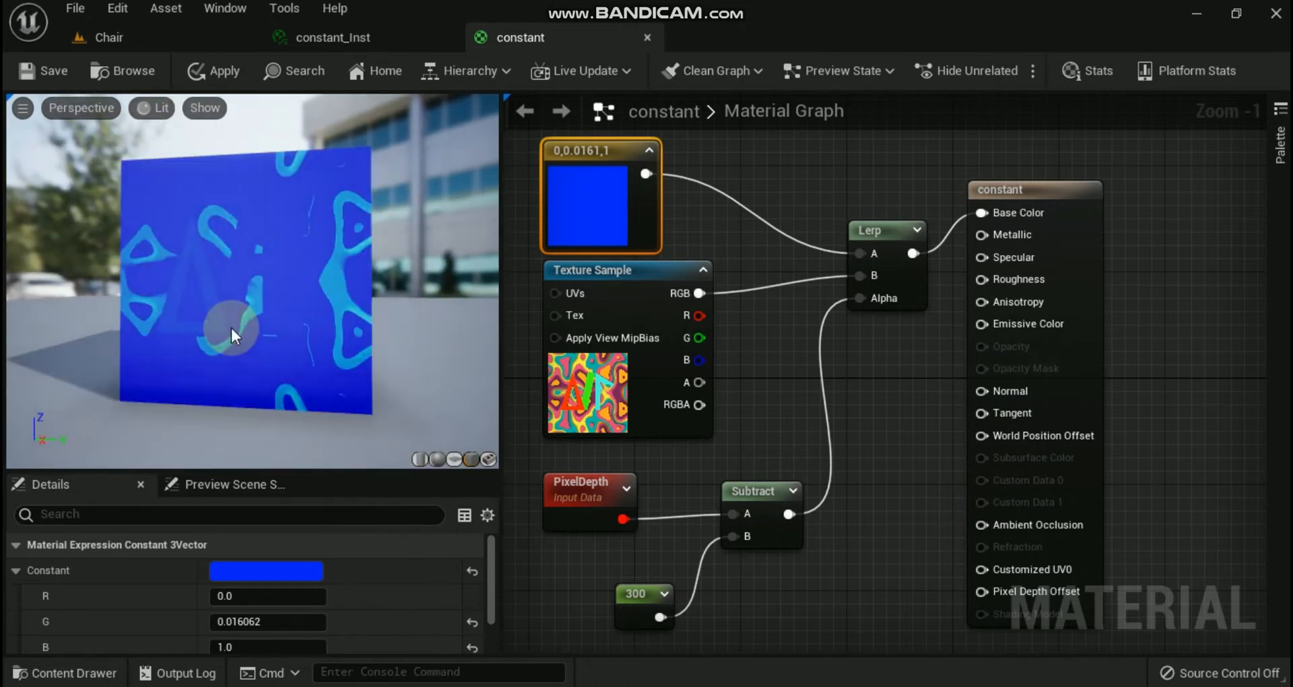
Divide Pixel Depth minus 300 by 100, preview on a sphere, and save the material.
text(d)
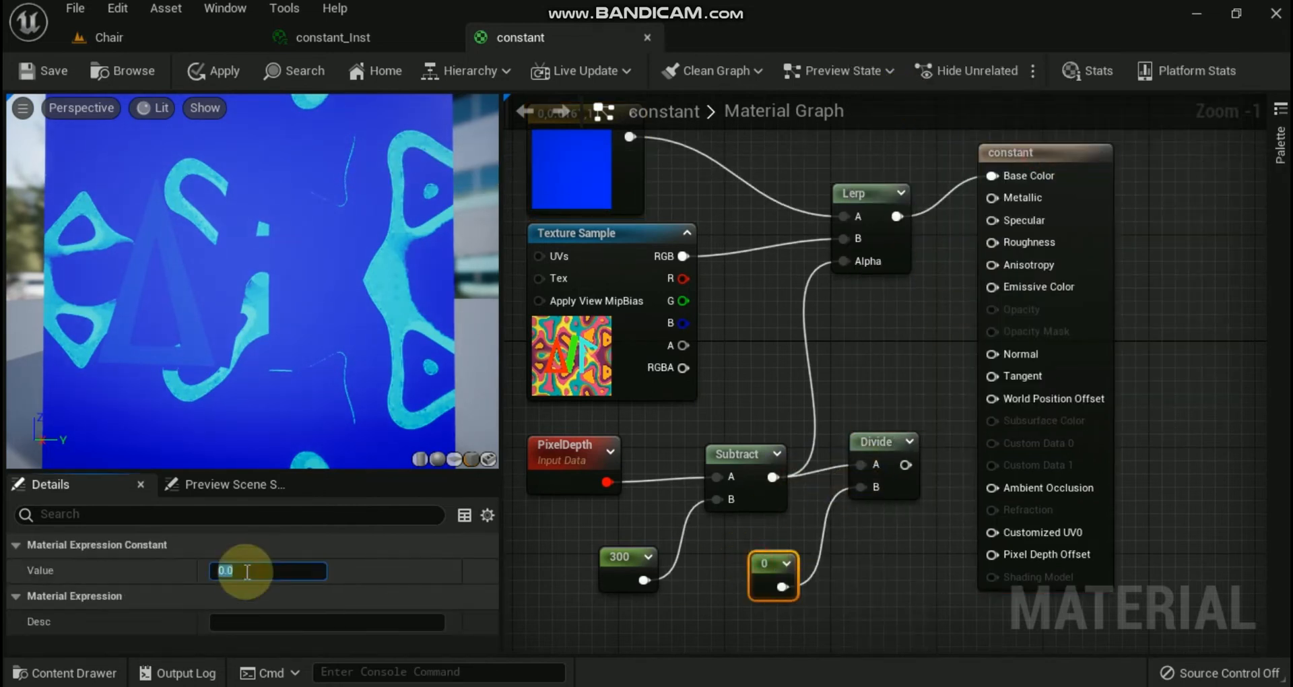
text(100.0)
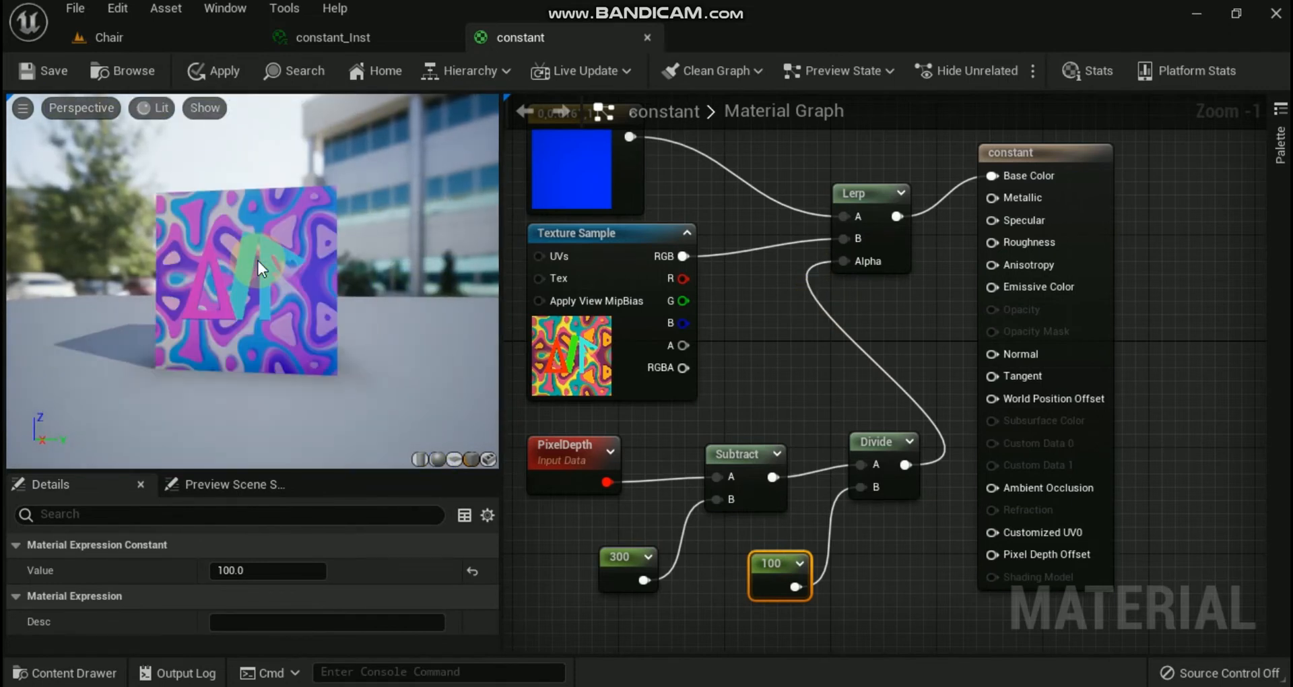
click(434, 459)
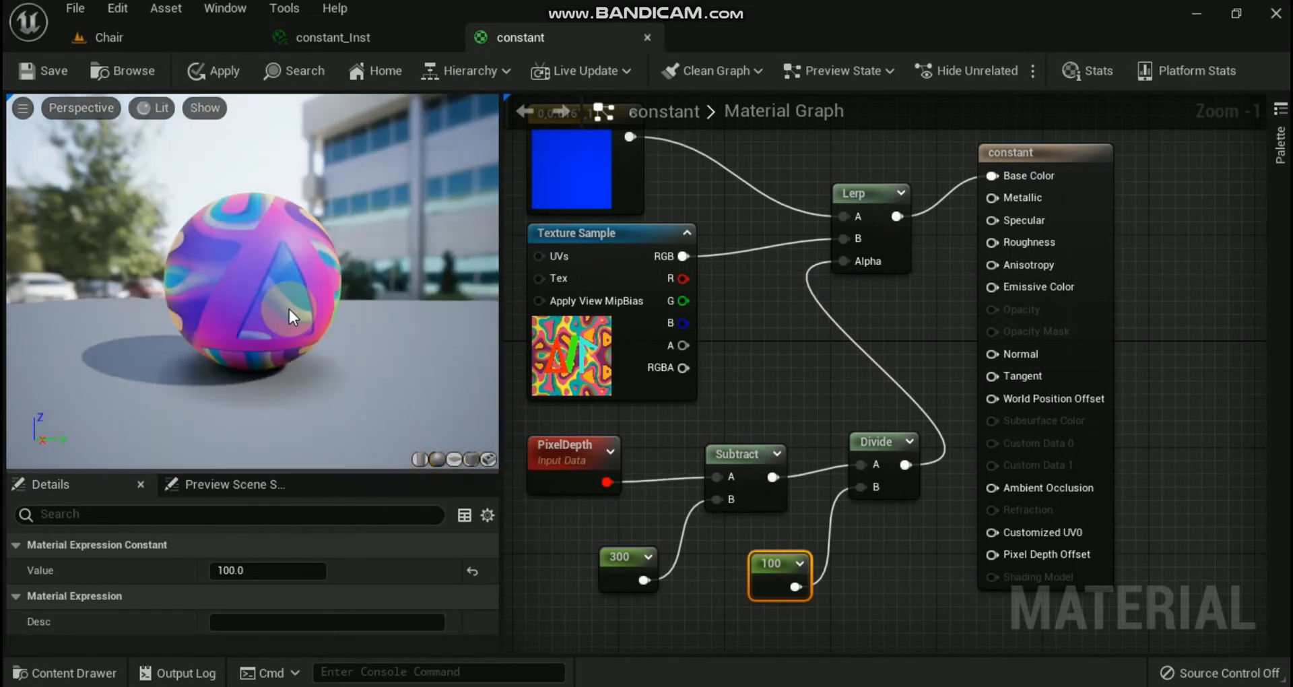
click(43, 71)
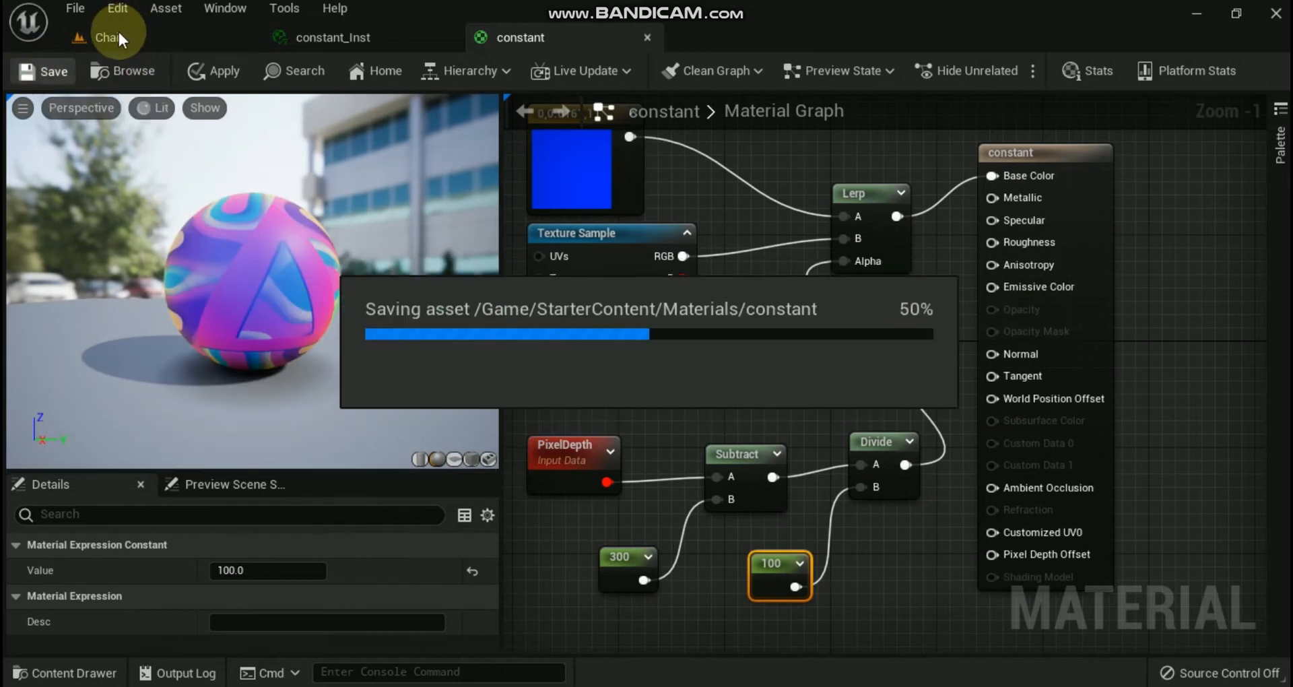
click(108, 38)
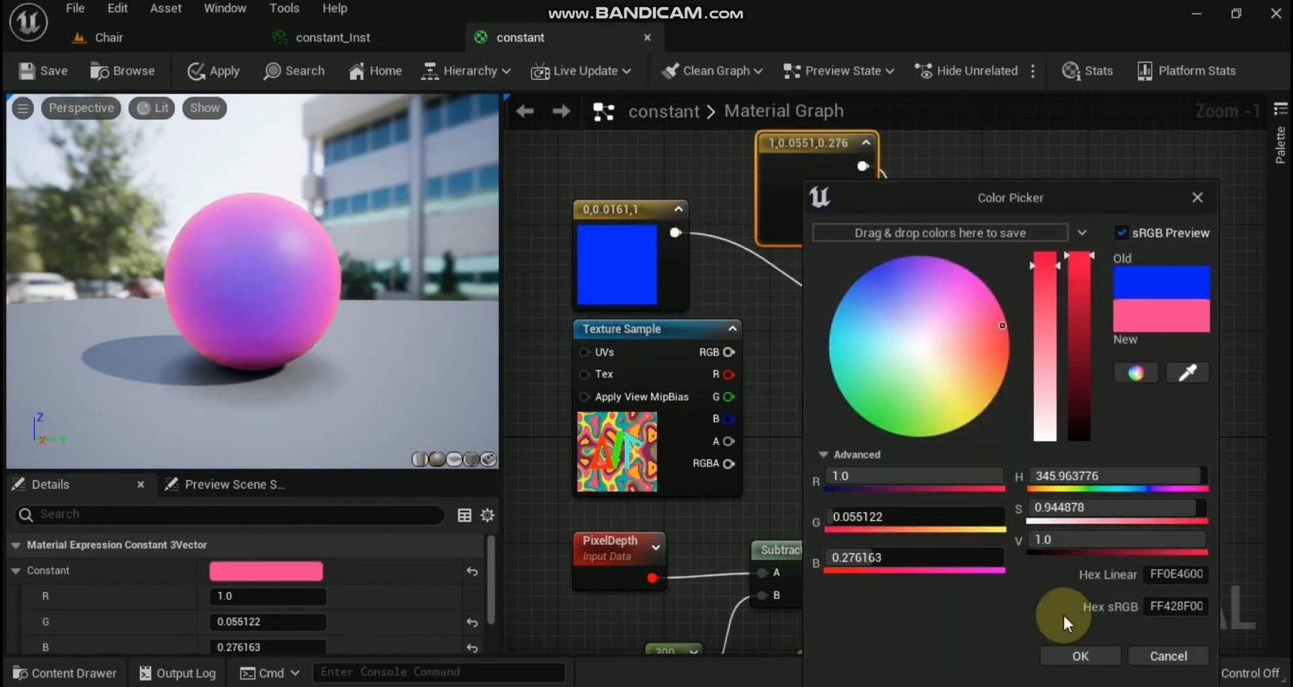
Confirm the pink colour for the Constant3Vector feeding the lerp's second input.
click(43, 71)
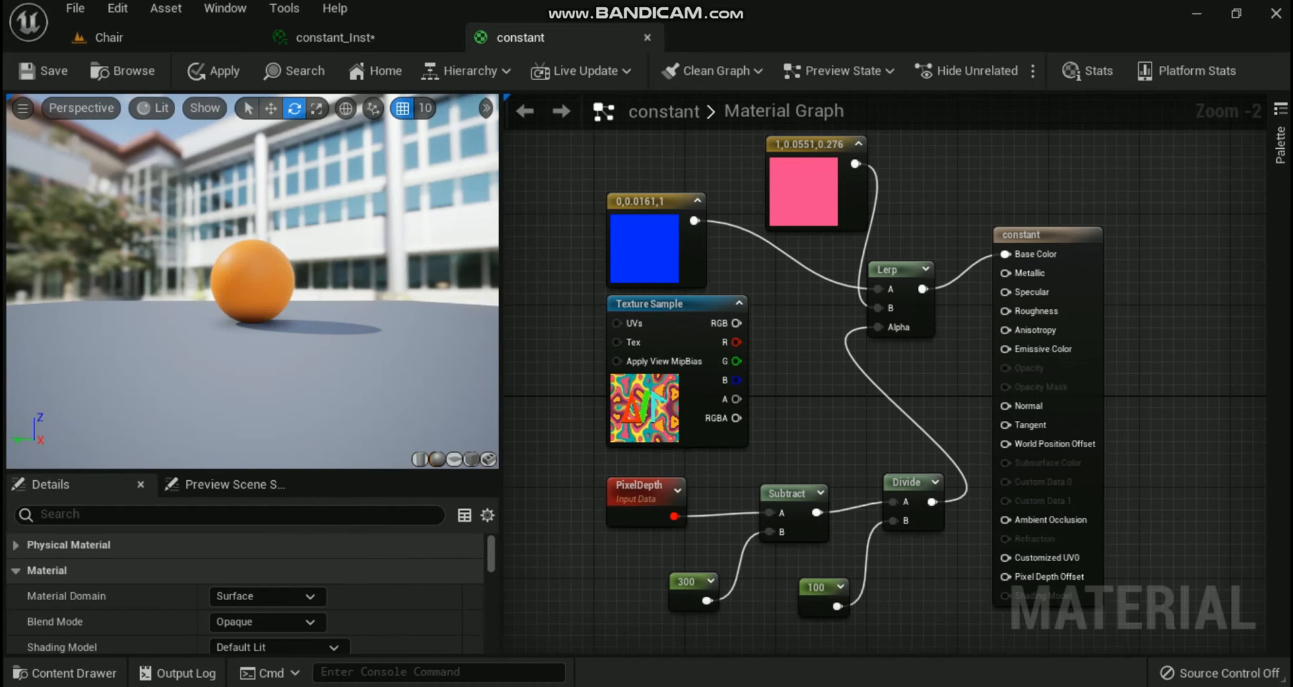
Inspect the plane's blue-pink-orange gradient in the level and return to the material graph.
click(108, 38)
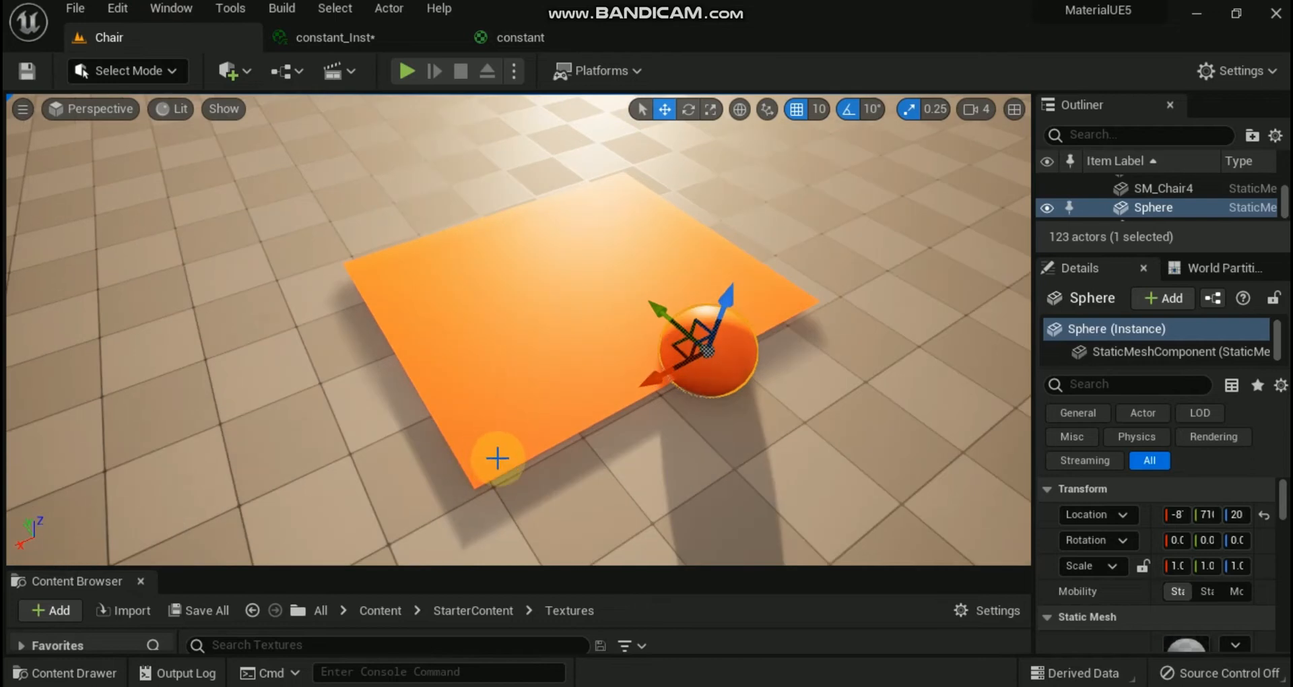
mouse_move(534, 350)
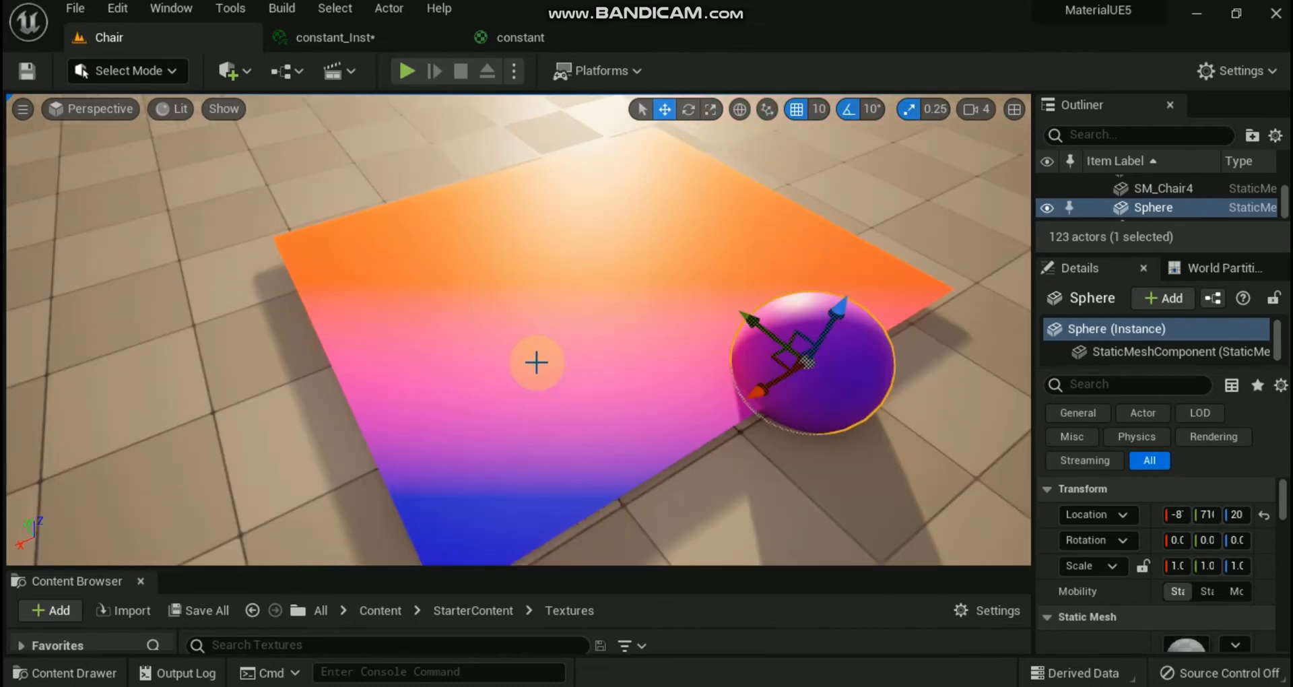
click(520, 38)
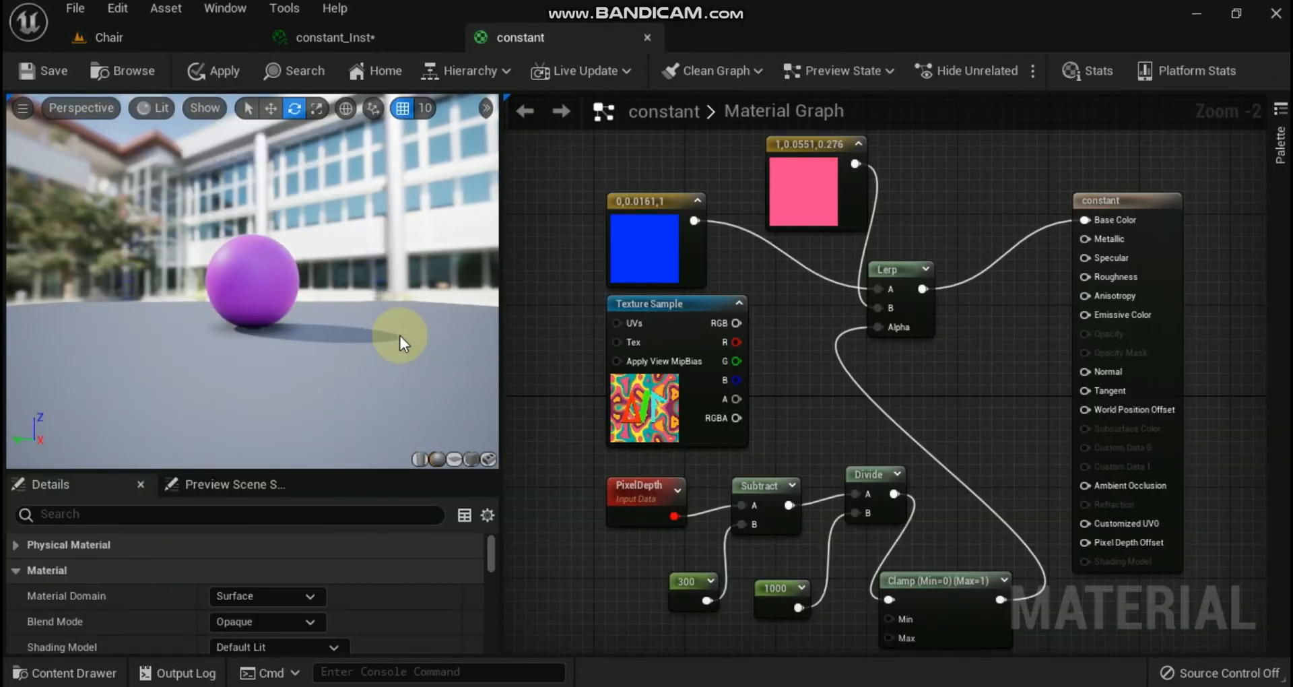
Apply the clamped Scene Depth over 2000 translucent blend and view the purple-blue sphere in the level.
click(212, 72)
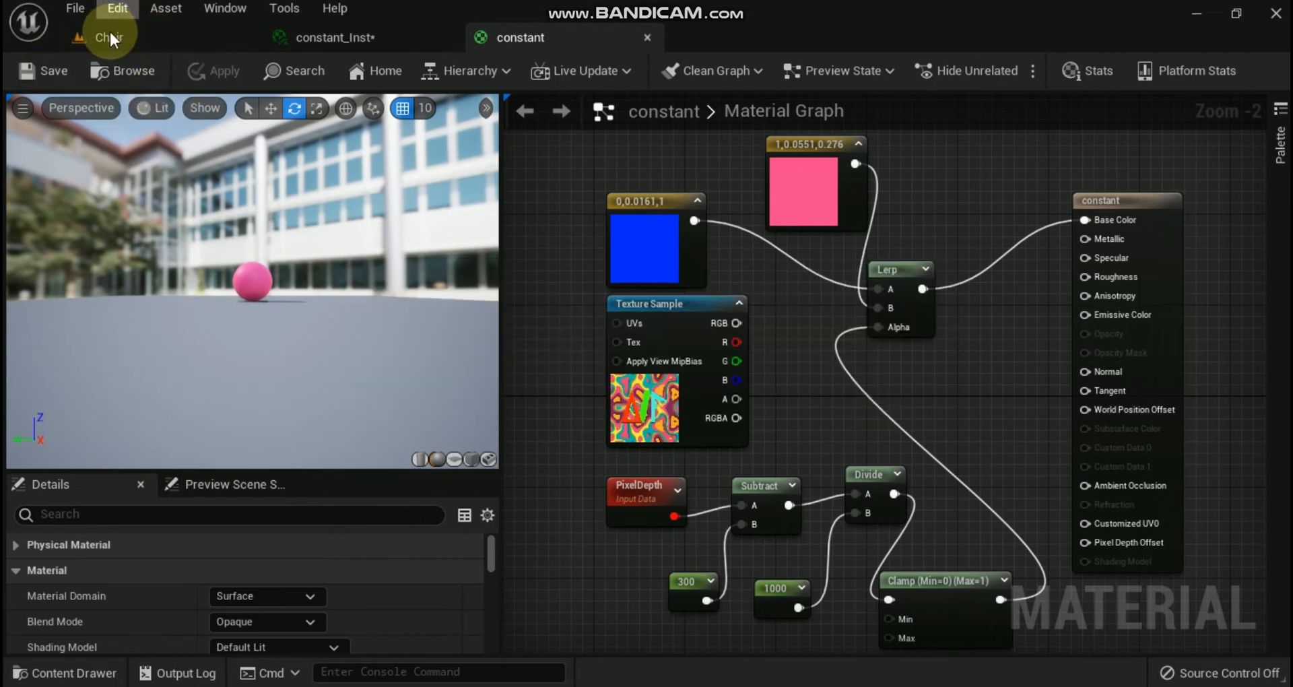
click(107, 38)
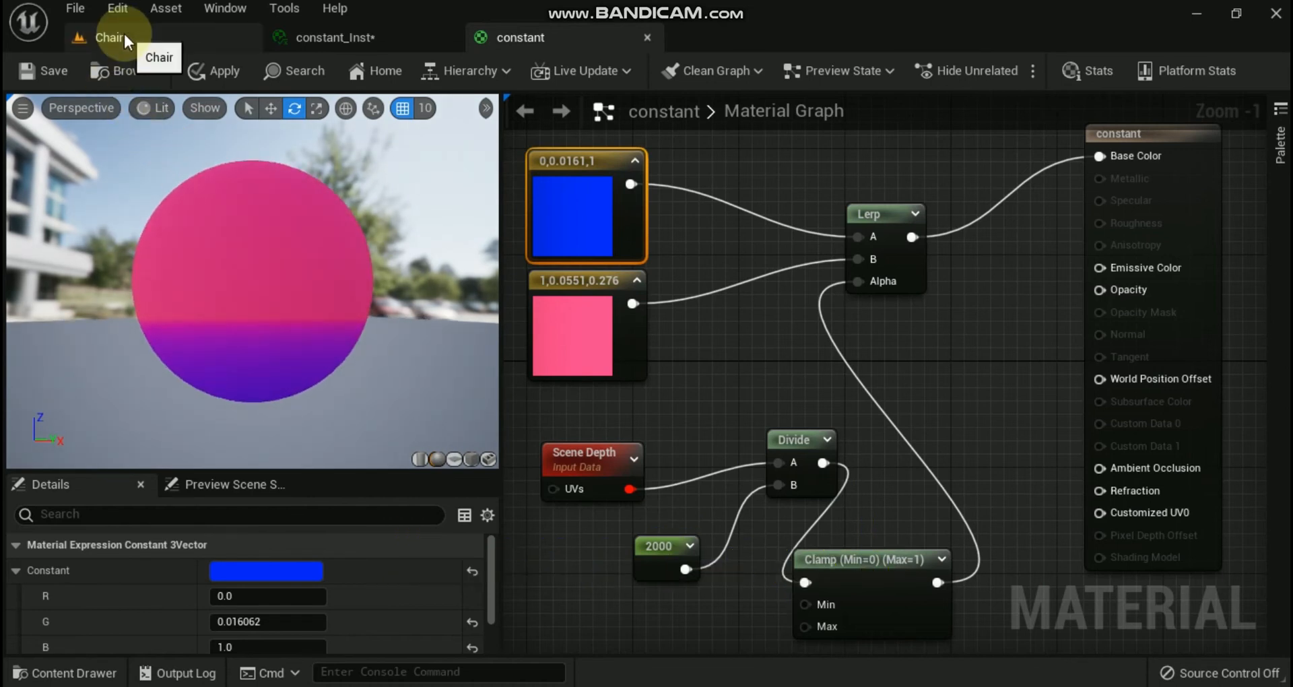
click(109, 38)
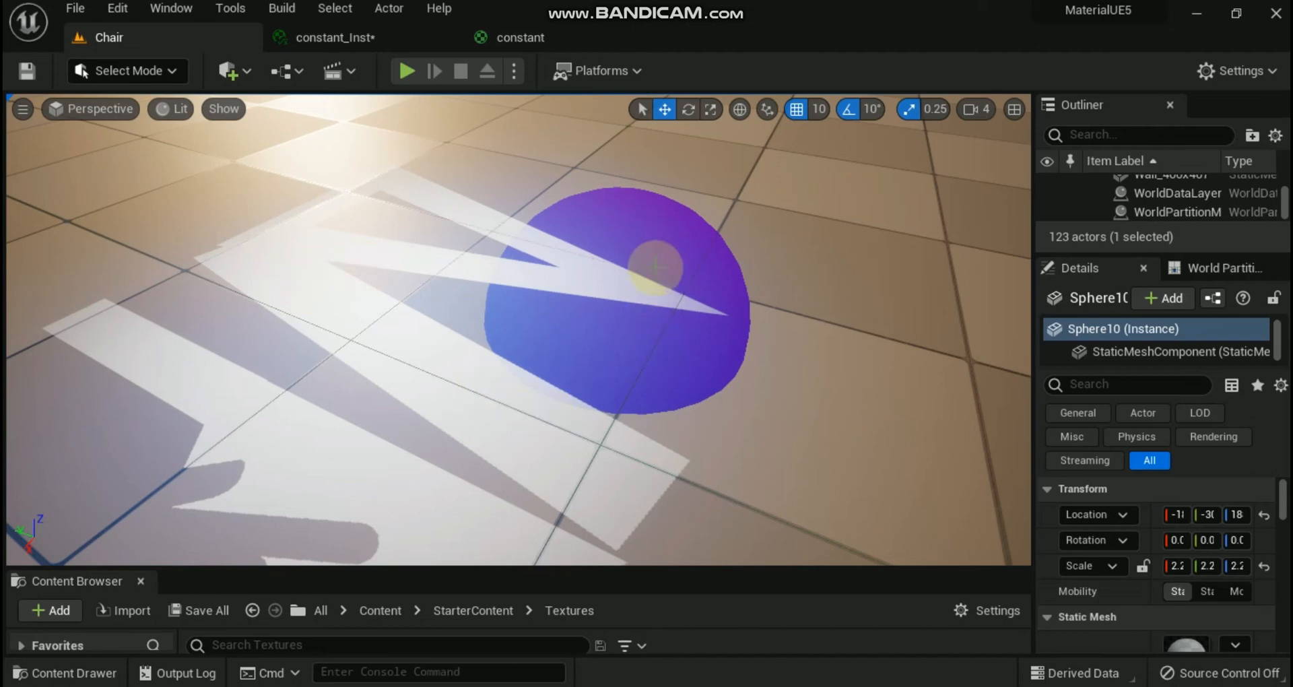
mouse_move(462, 365)
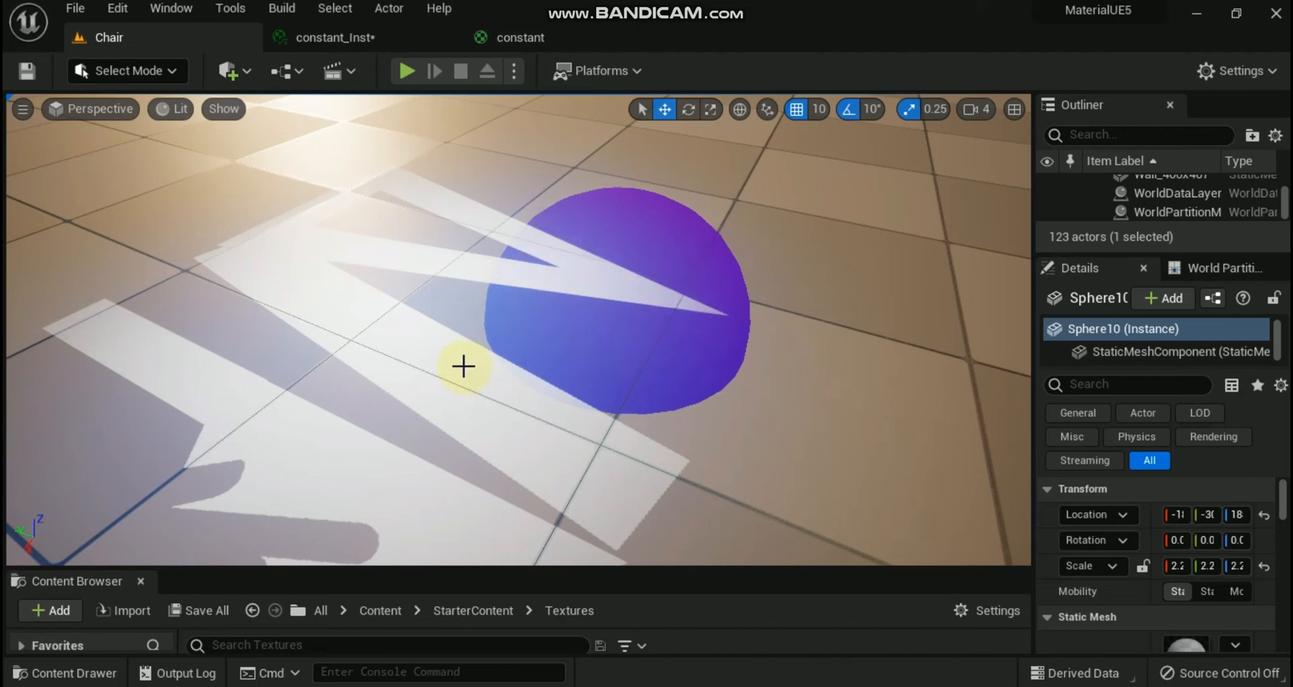
mouse_move(454, 363)
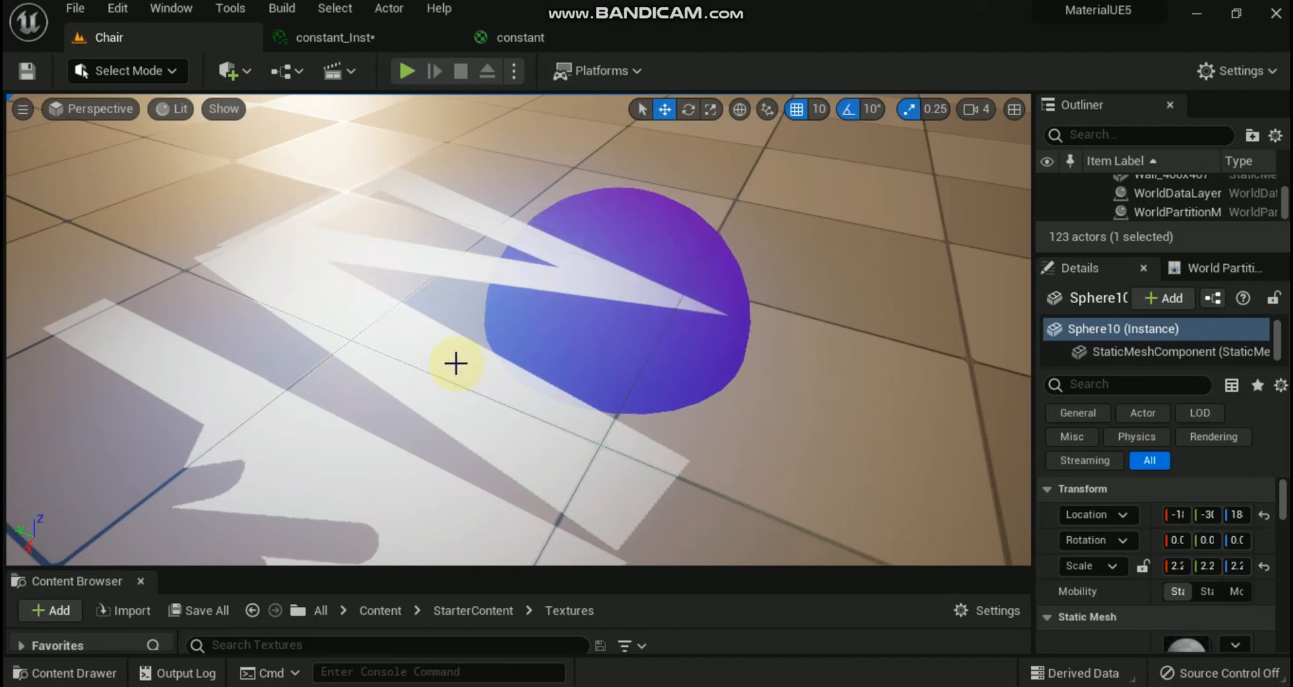
mouse_move(589, 307)
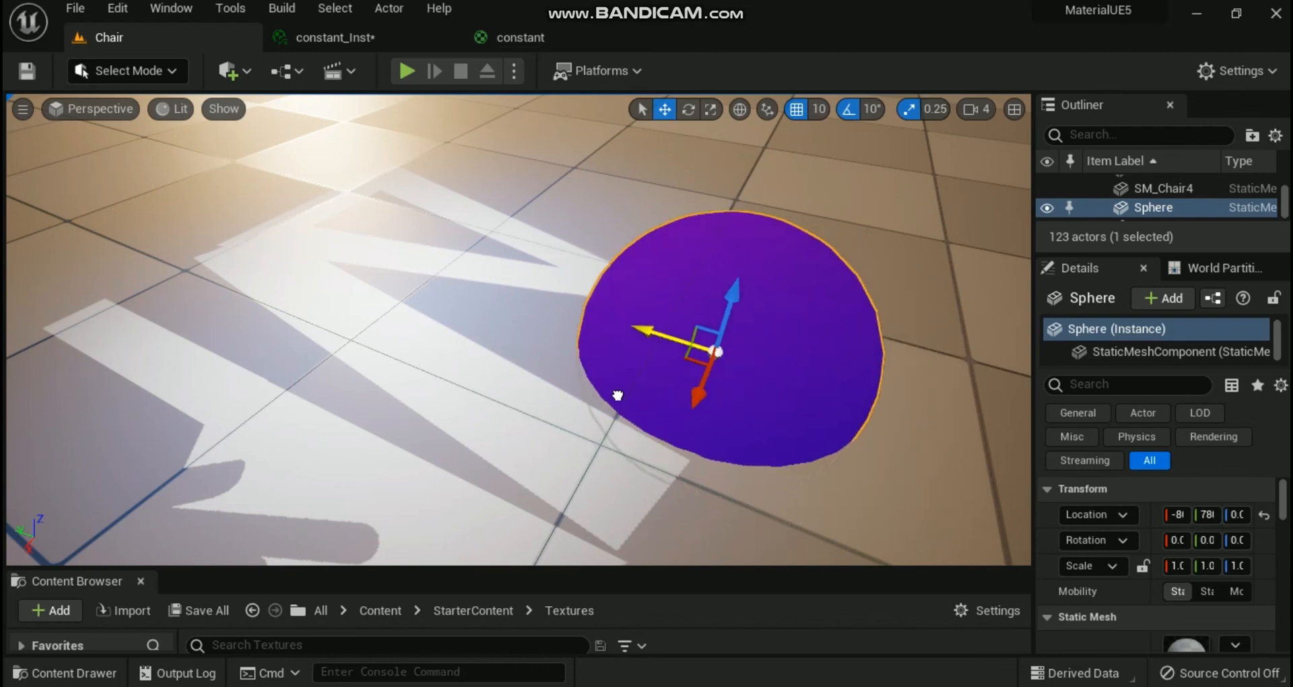
Move the translucent sphere over the pale floor shape so it shifts toward blue.
drag(718, 350, 610, 317)
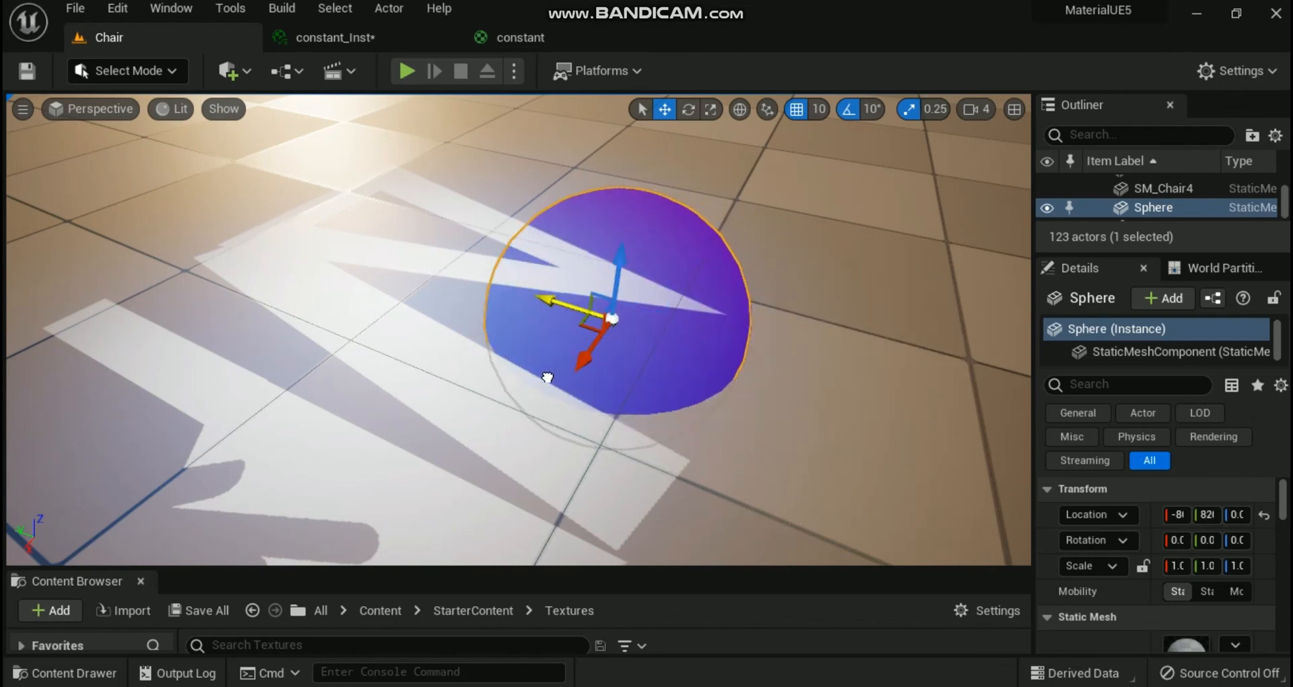